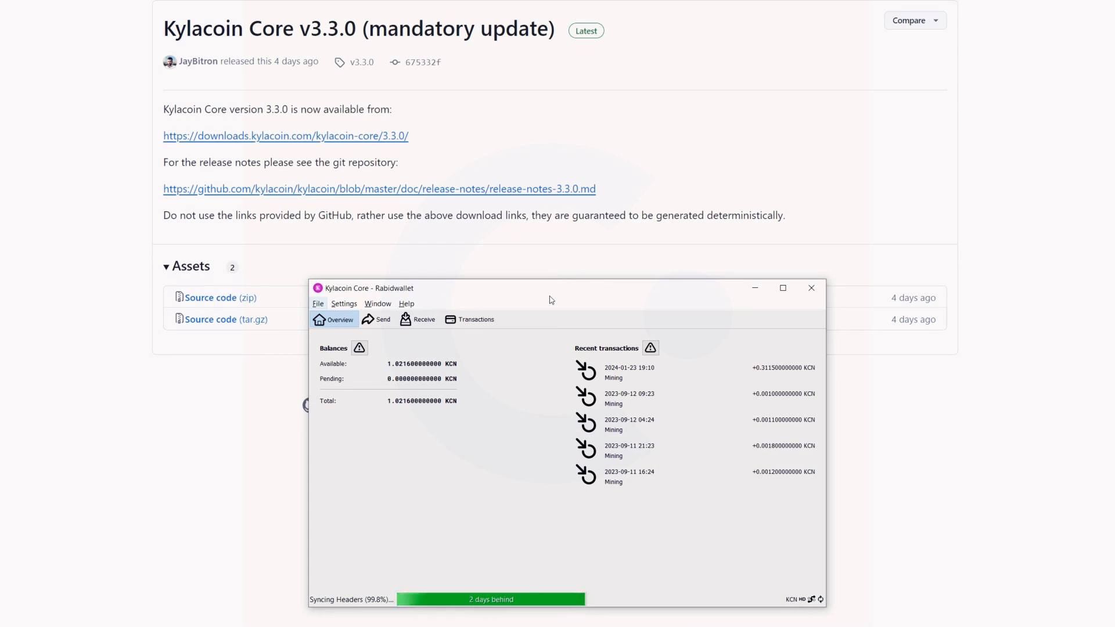
{"action": "mouse_move", "coordinate": [421, 294]}
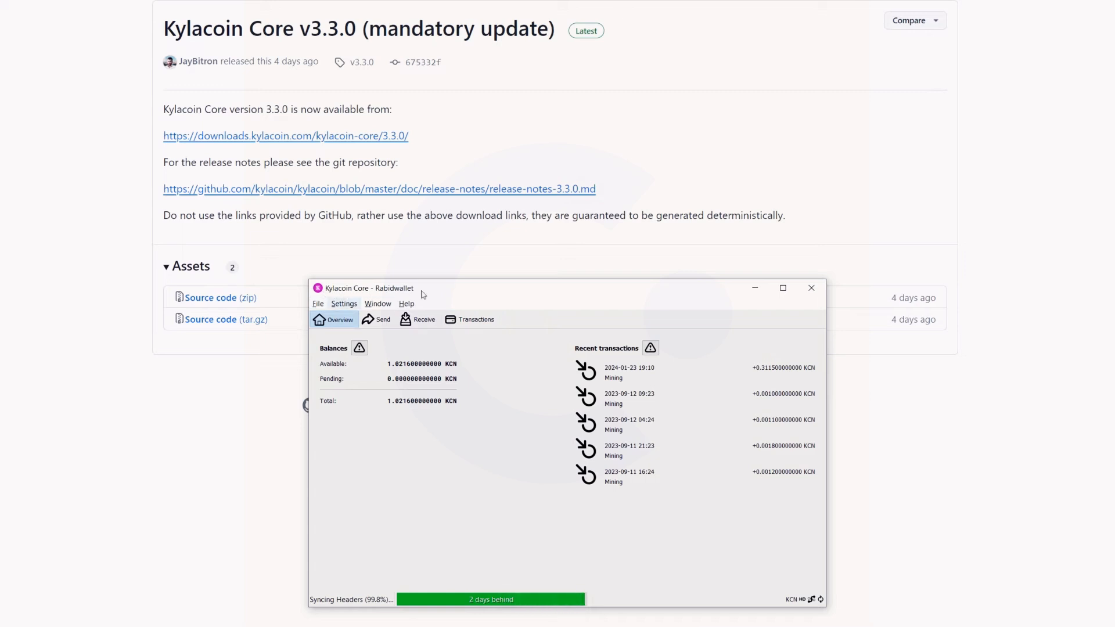
{"action": "mouse_move", "coordinate": [315, 47]}
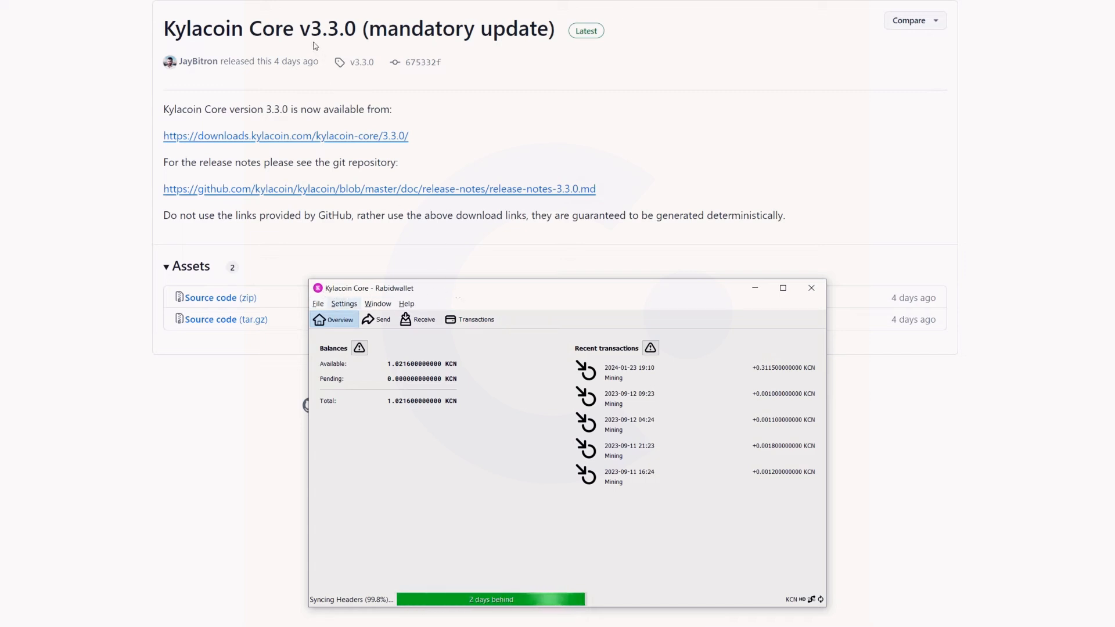
{"action": "mouse_move", "coordinate": [354, 45]}
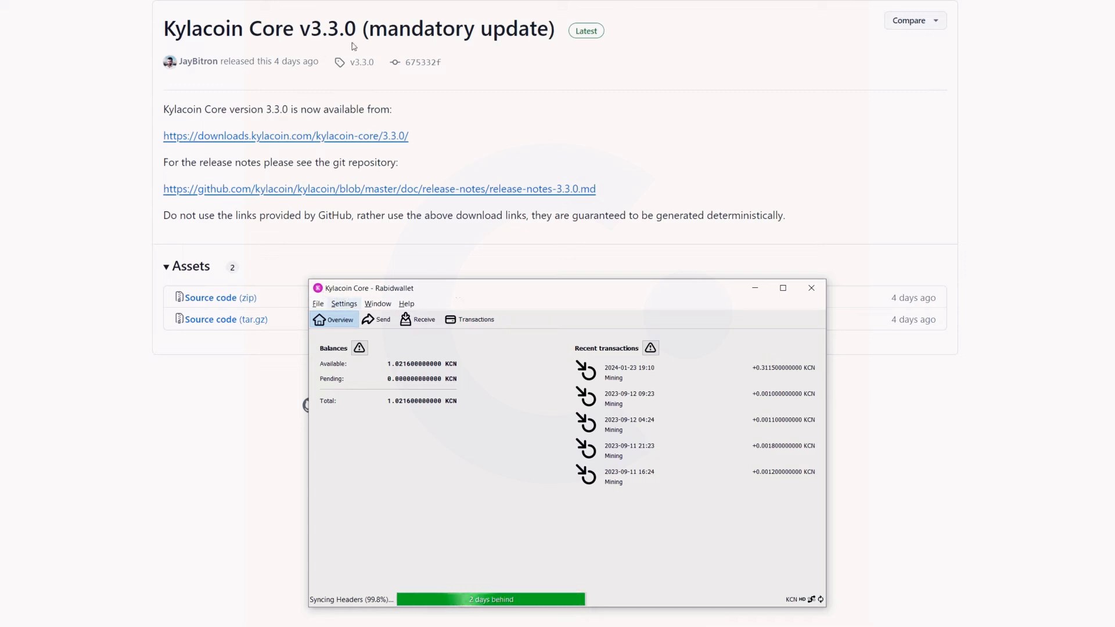
{"action": "mouse_move", "coordinate": [405, 83]}
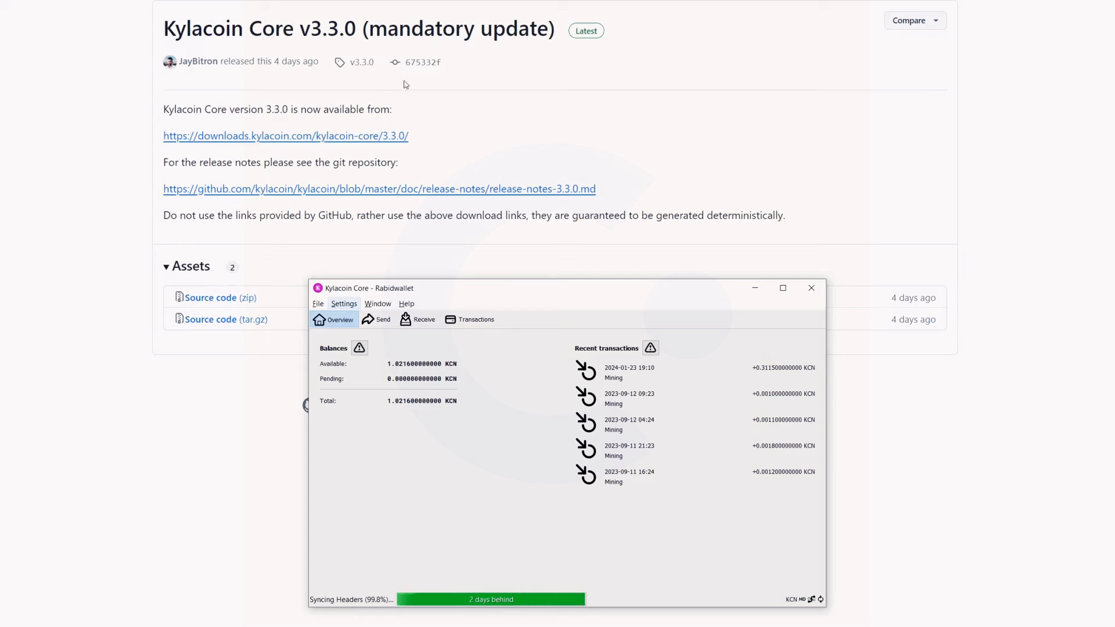
{"action": "mouse_move", "coordinate": [449, 50]}
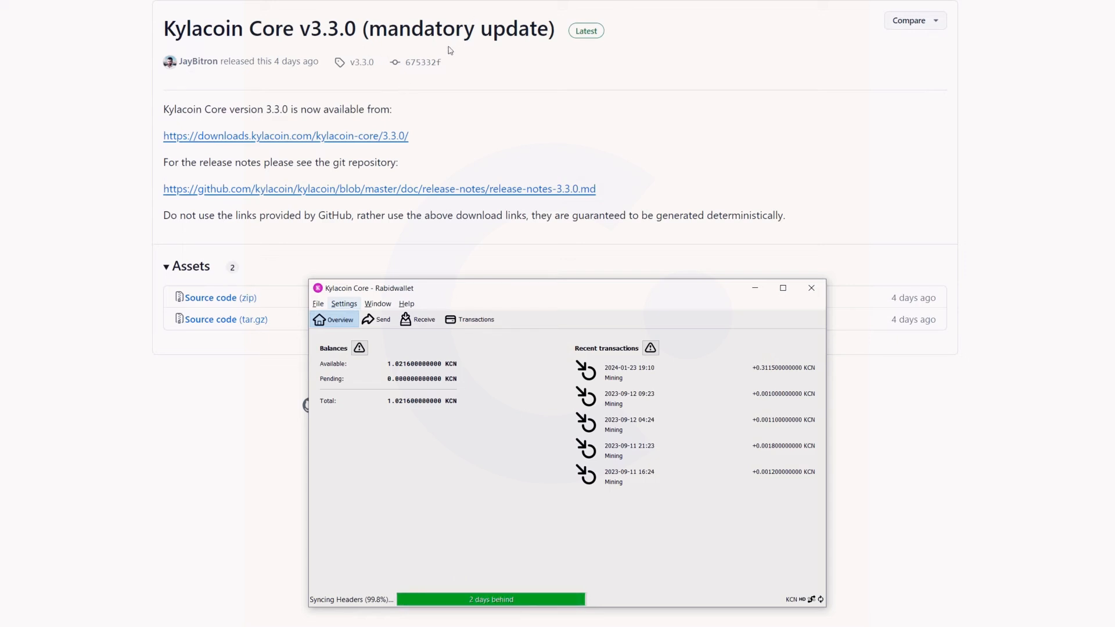
Step: Dismiss the sync notice, then open the Mining payment request and select its address
{"action": "left_click", "coordinate": [285, 136]}
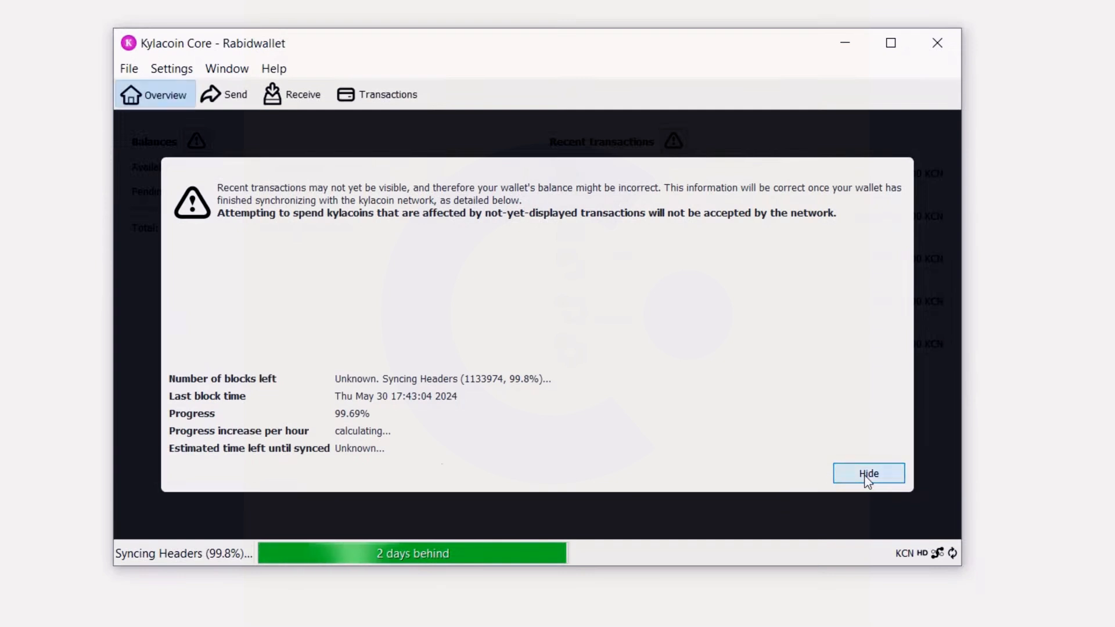
{"action": "left_click", "coordinate": [129, 68]}
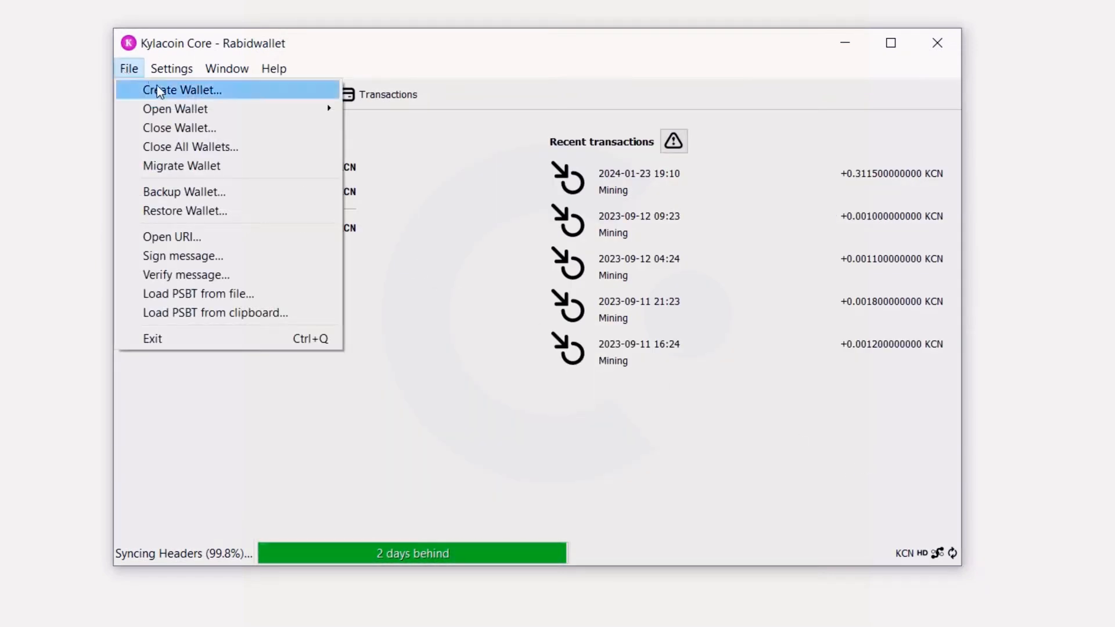
{"action": "mouse_move", "coordinate": [165, 96]}
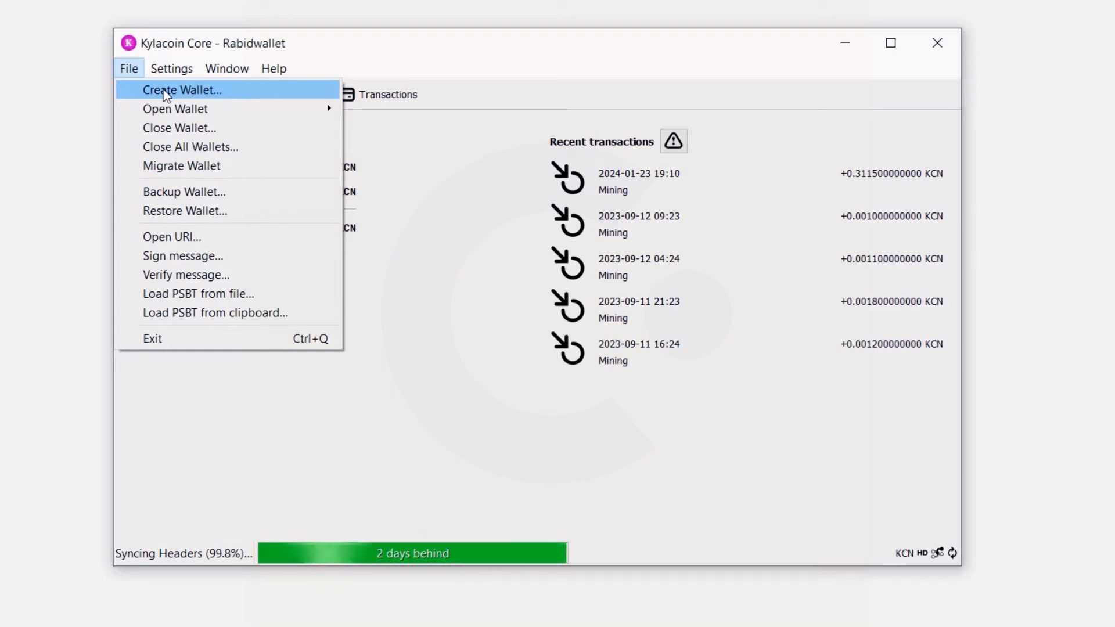
{"action": "mouse_move", "coordinate": [151, 85]}
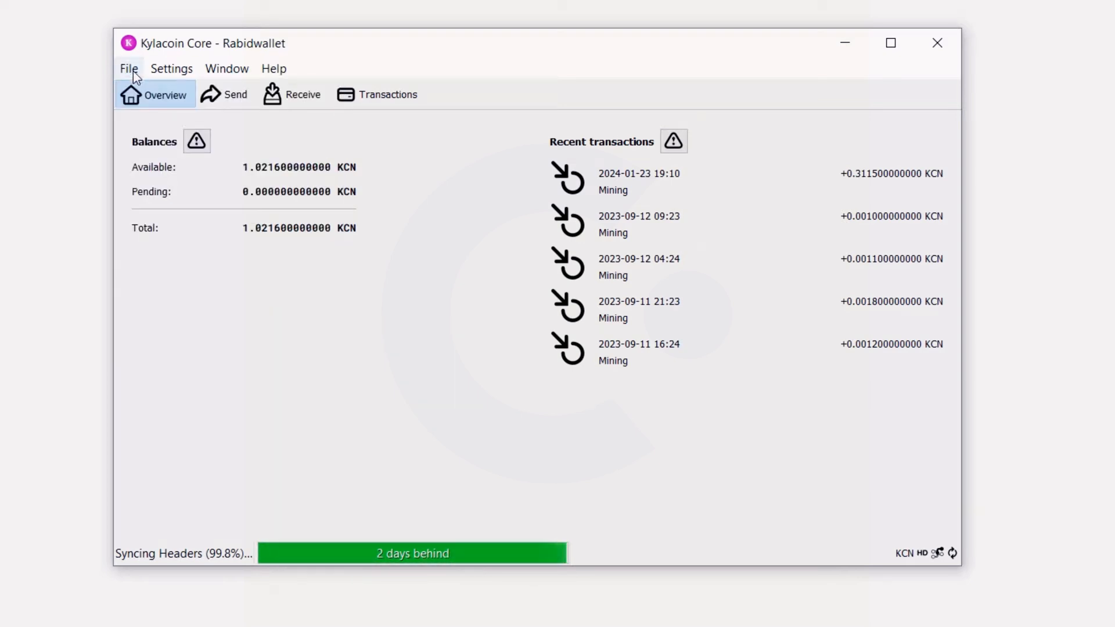
{"action": "left_click", "coordinate": [302, 94]}
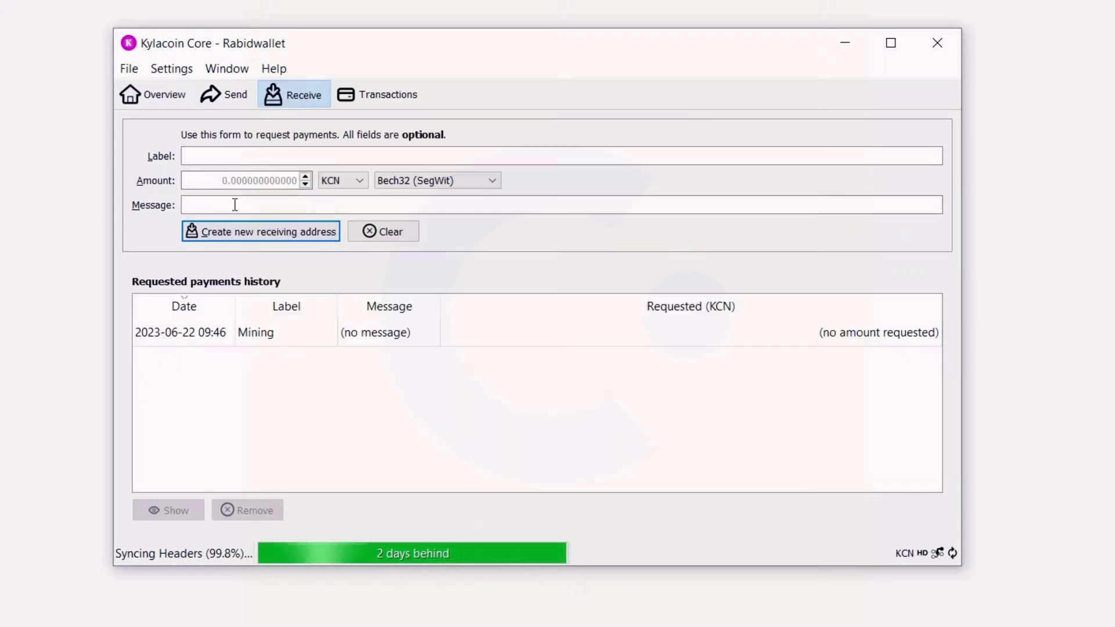
{"action": "type", "text": "d"}
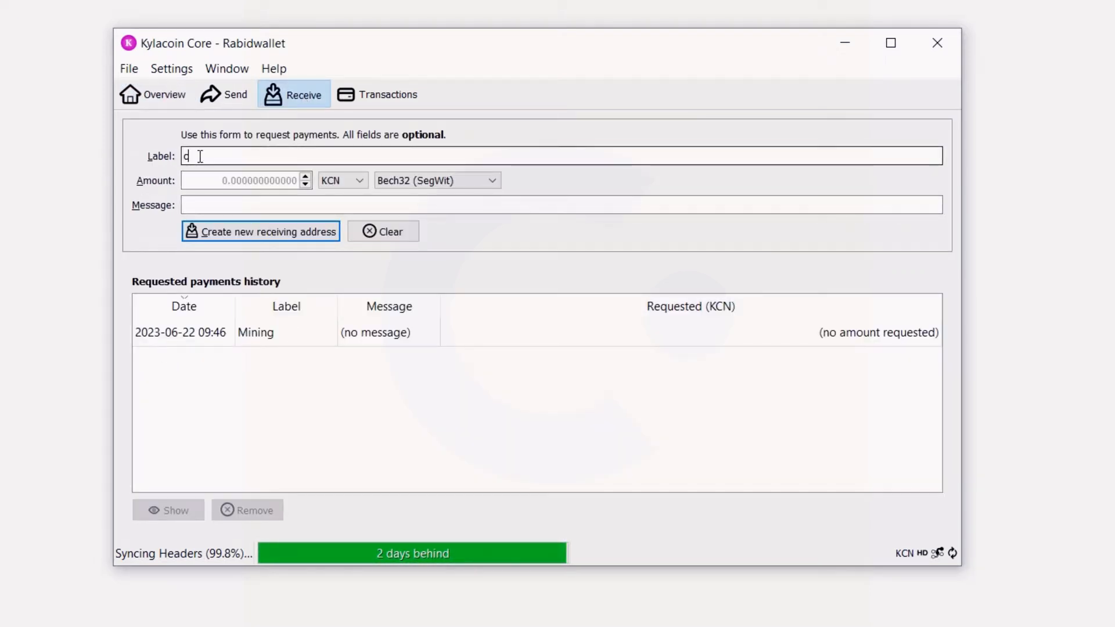
{"action": "type", "text": "cpu mining"}
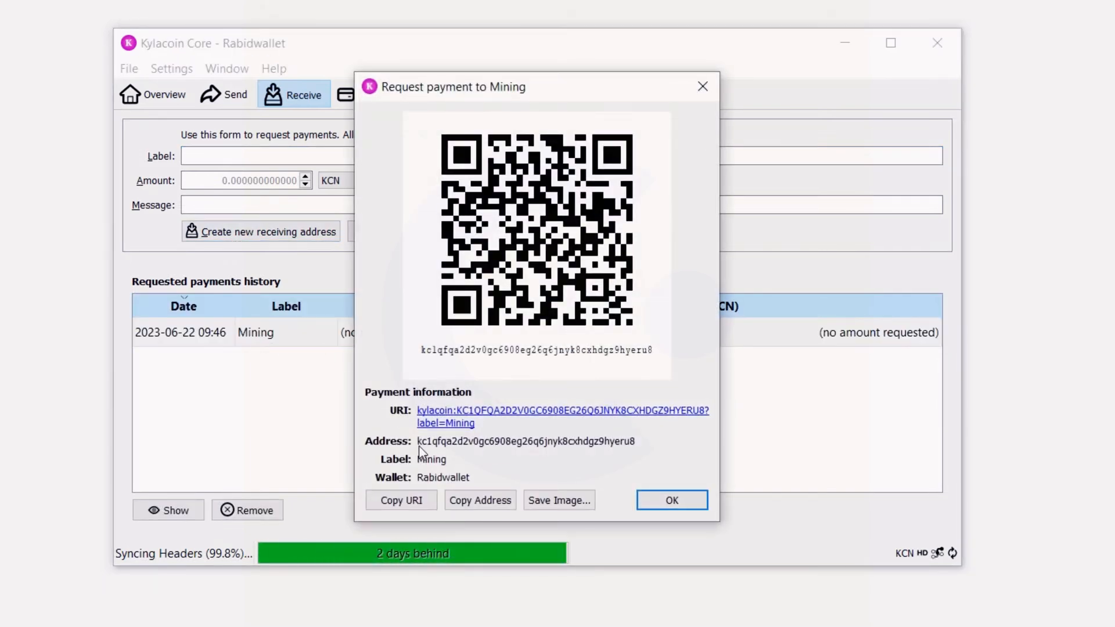
{"action": "double_click", "coordinate": [526, 441]}
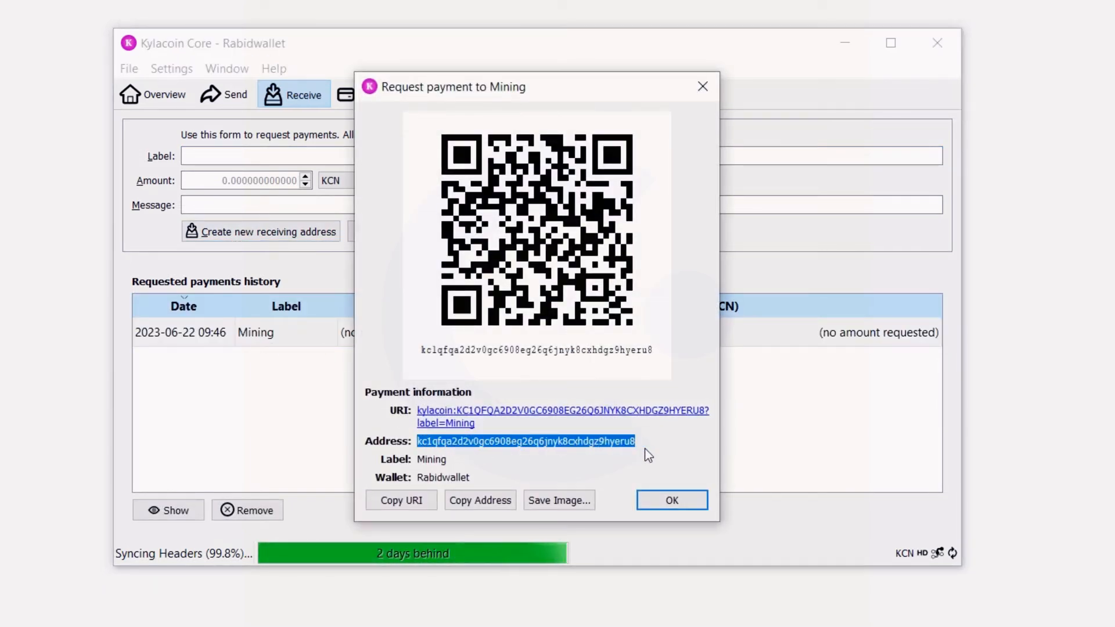
{"action": "mouse_move", "coordinate": [647, 450]}
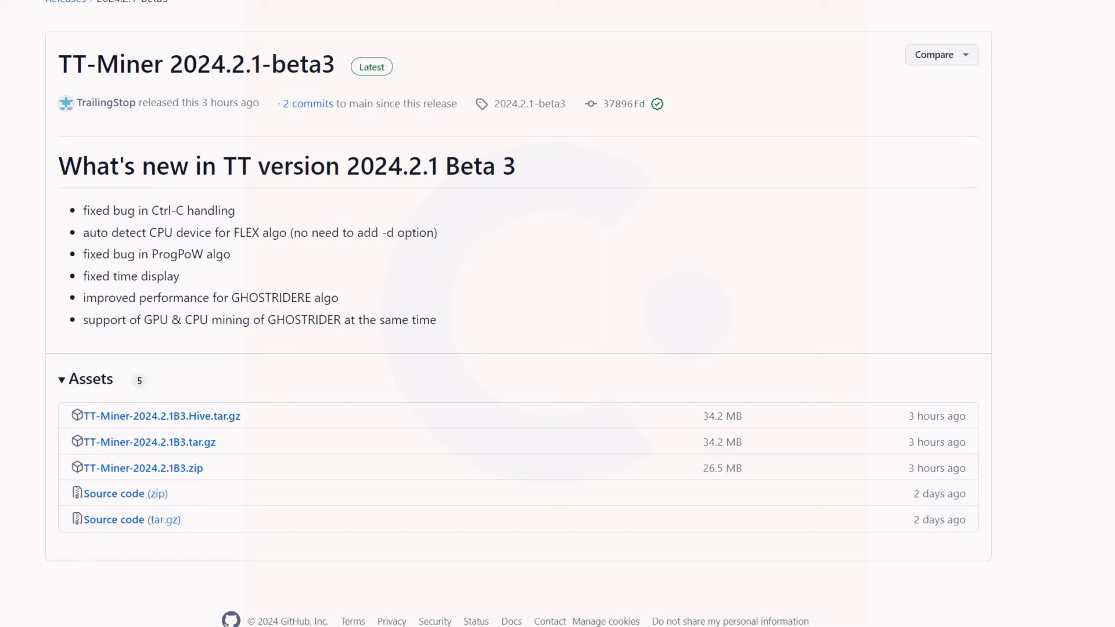
{"action": "mouse_move", "coordinate": [480, 188]}
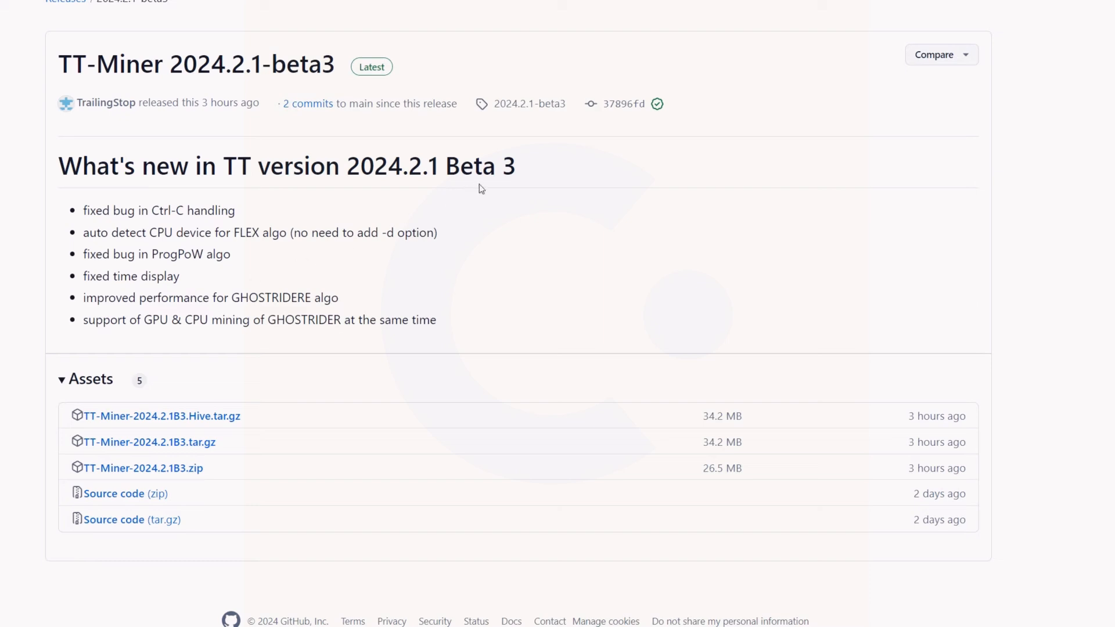
{"action": "mouse_move", "coordinate": [520, 176]}
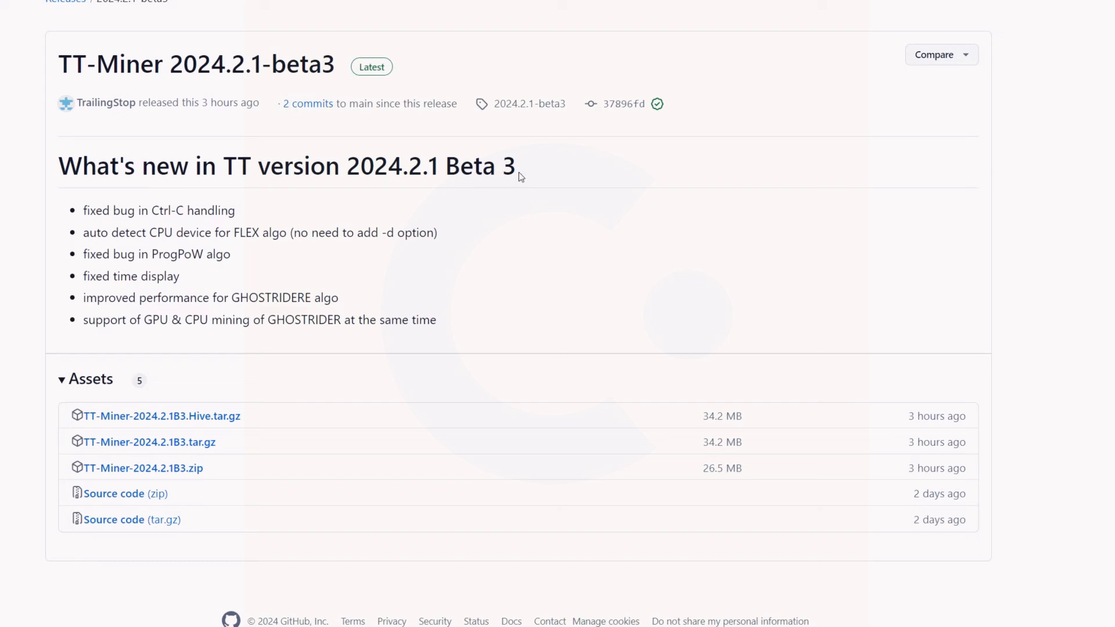
{"action": "mouse_move", "coordinate": [441, 247]}
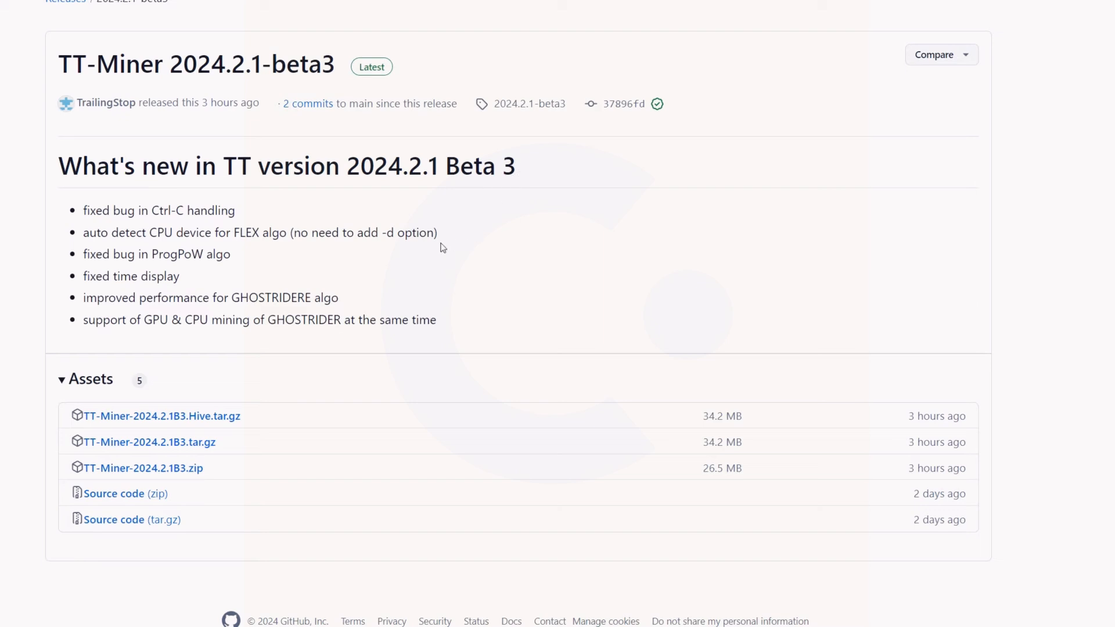
{"action": "mouse_move", "coordinate": [404, 257]}
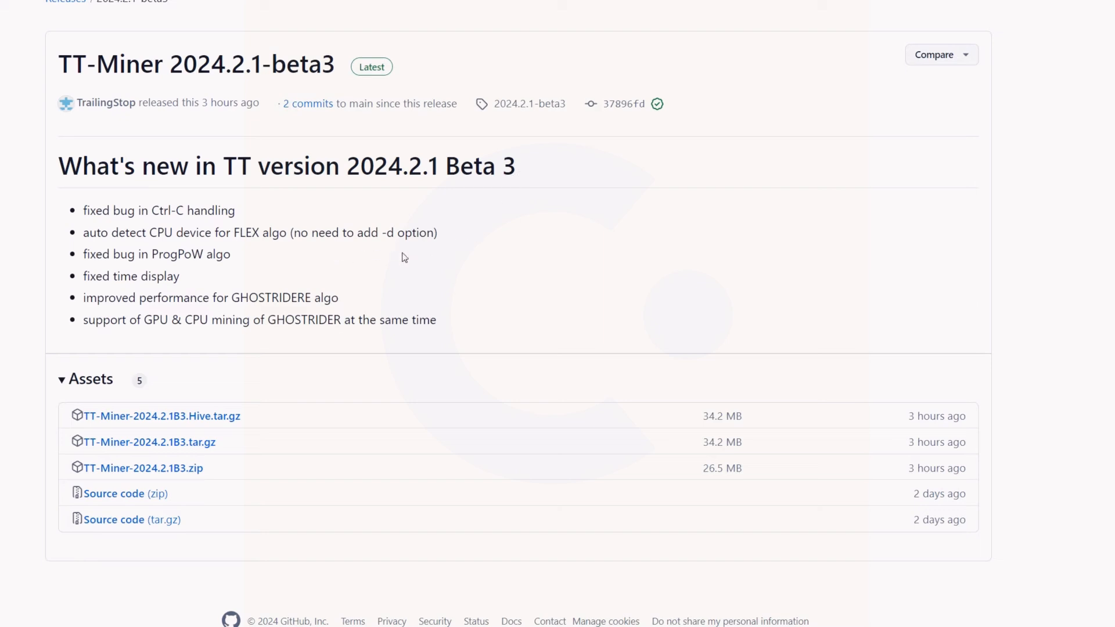
{"action": "mouse_move", "coordinate": [454, 249]}
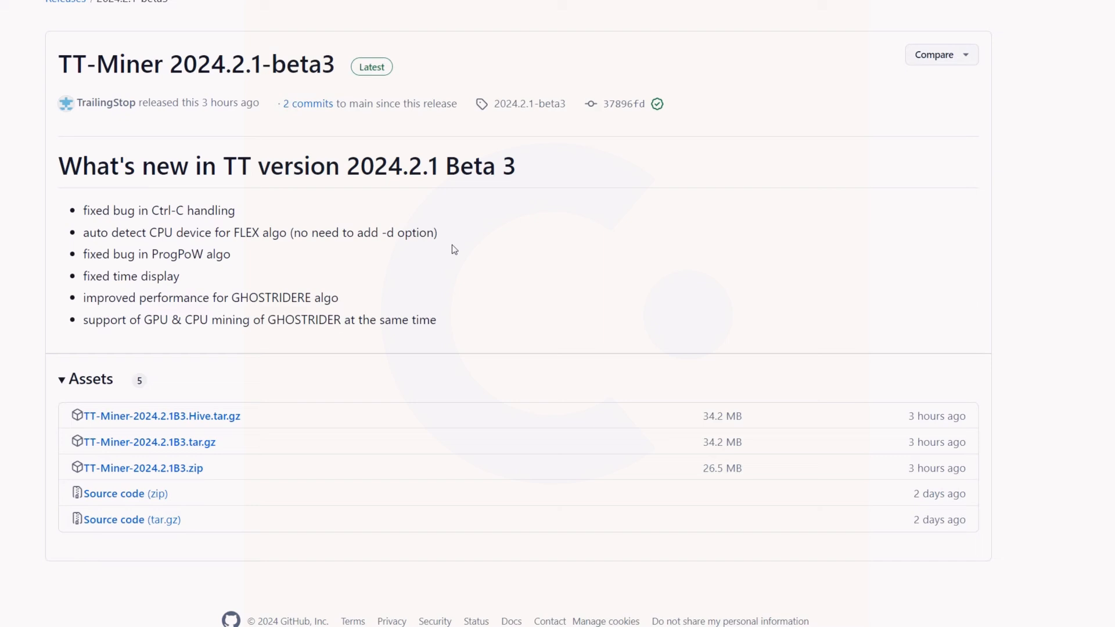
{"action": "mouse_move", "coordinate": [468, 243]}
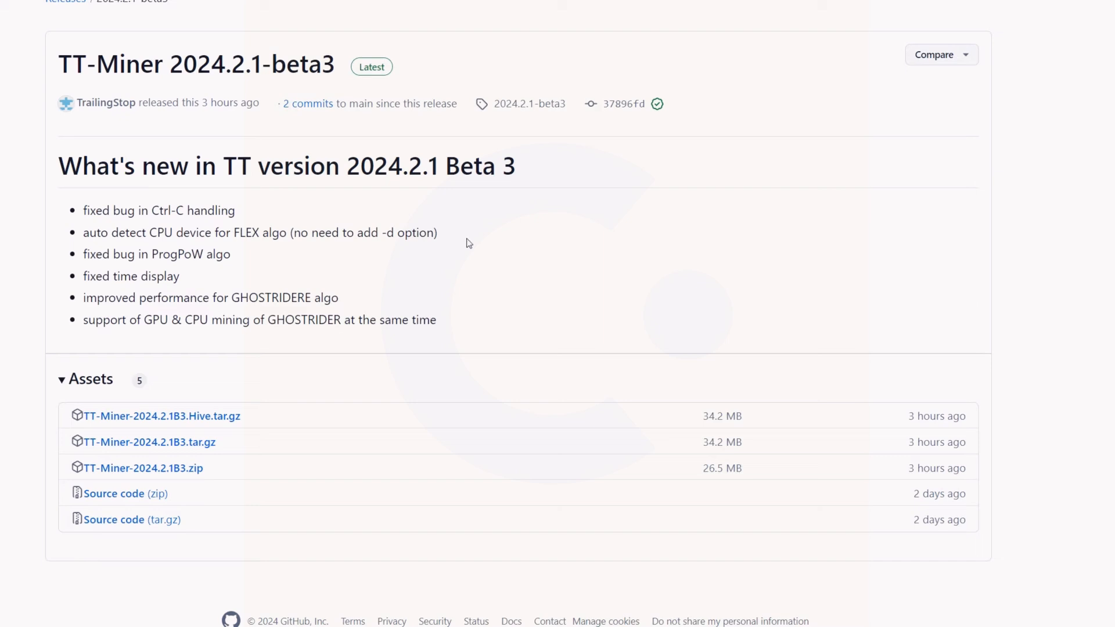
{"action": "mouse_move", "coordinate": [389, 213]}
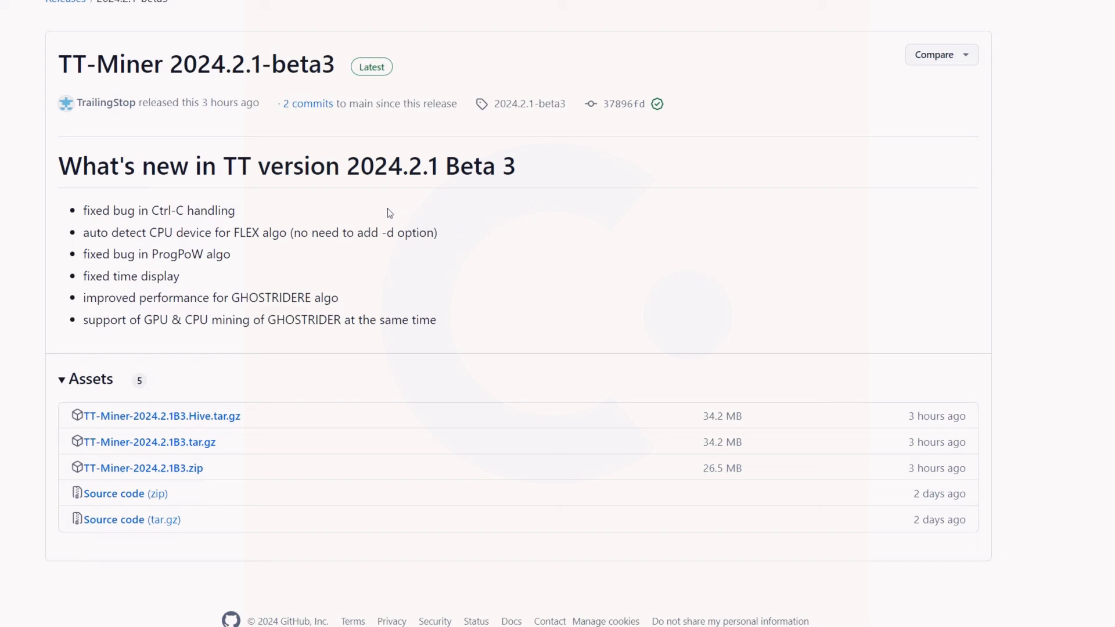
{"action": "mouse_move", "coordinate": [399, 180]}
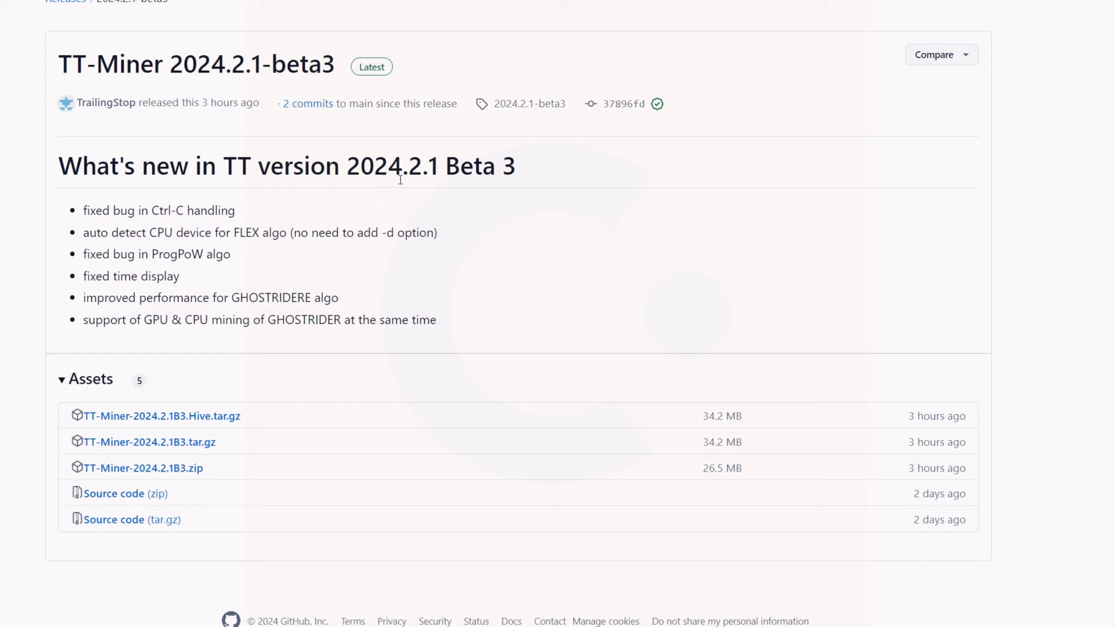
{"action": "mouse_move", "coordinate": [489, 172]}
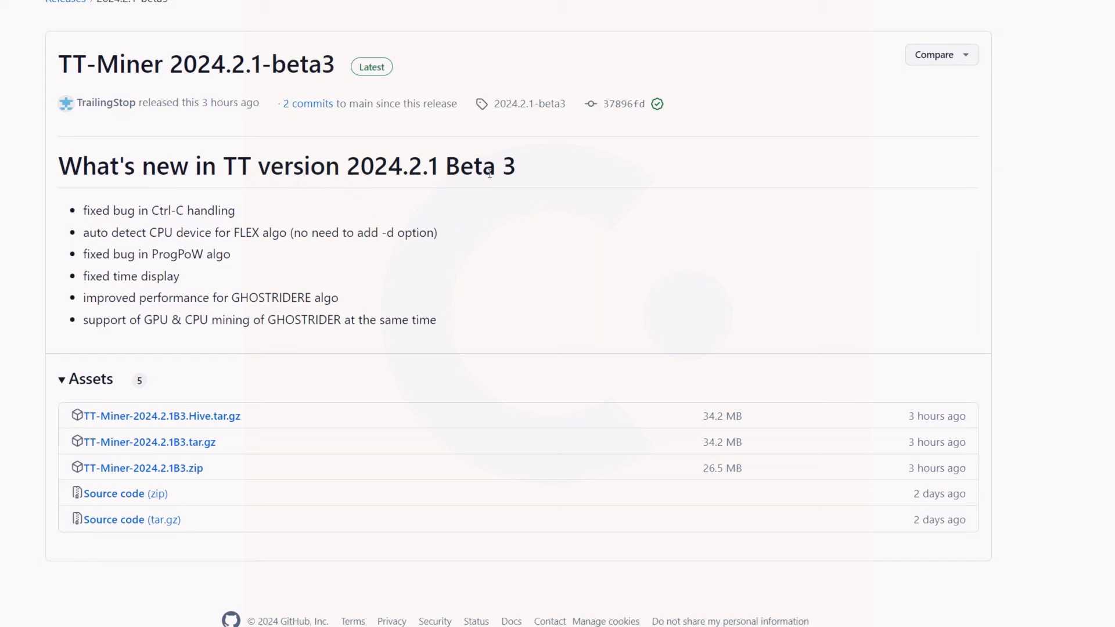
{"action": "mouse_move", "coordinate": [488, 259]}
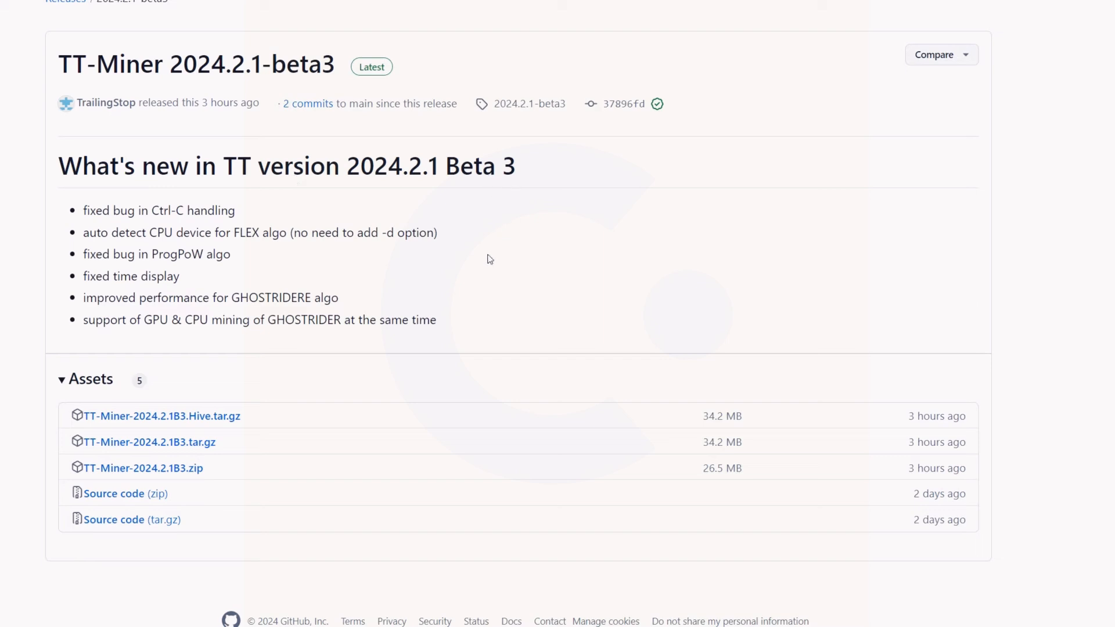
Step: Scroll the TT-Miner 2024.2.1-beta3 release page to show its changelog and assets
{"action": "scroll", "scroll_direction": "up", "scroll_amount": 3}
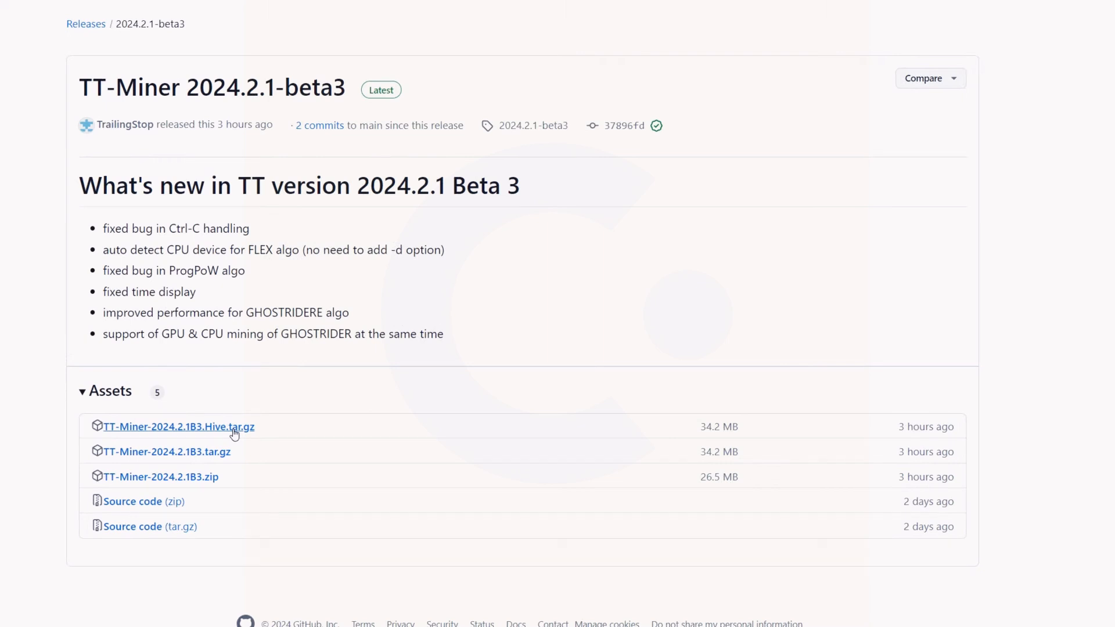
{"action": "mouse_move", "coordinate": [175, 487]}
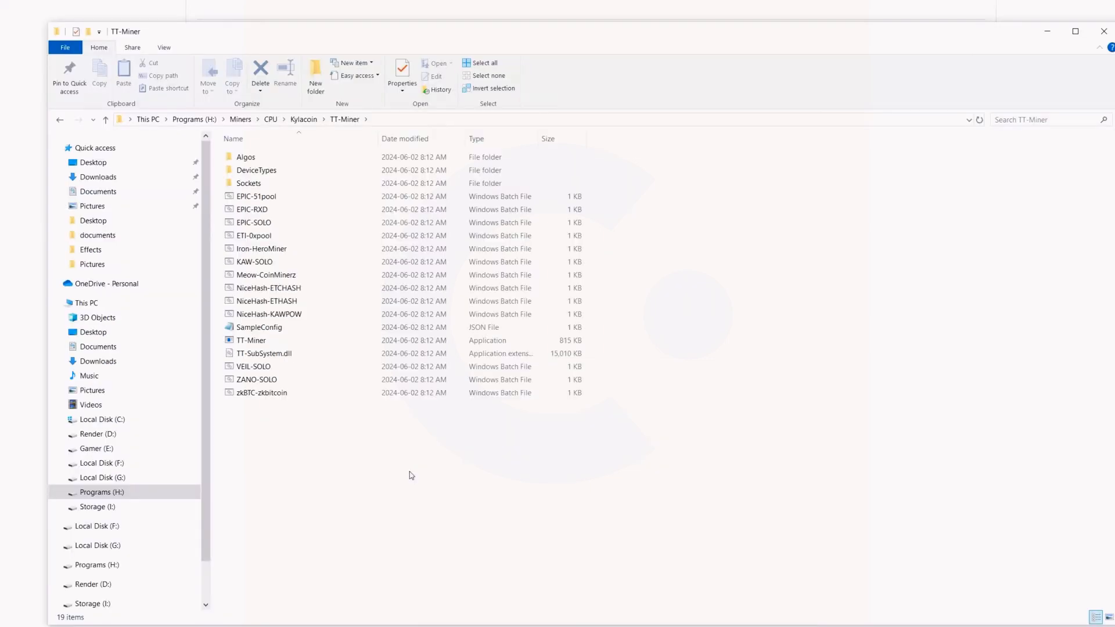
{"action": "mouse_move", "coordinate": [317, 228]}
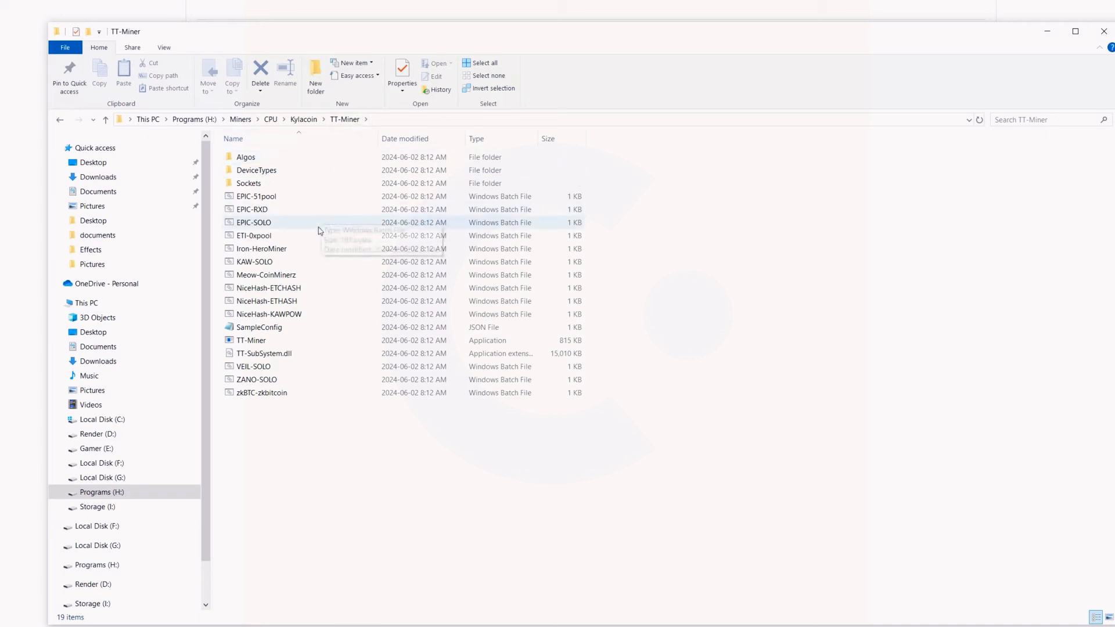
{"action": "mouse_move", "coordinate": [260, 301]}
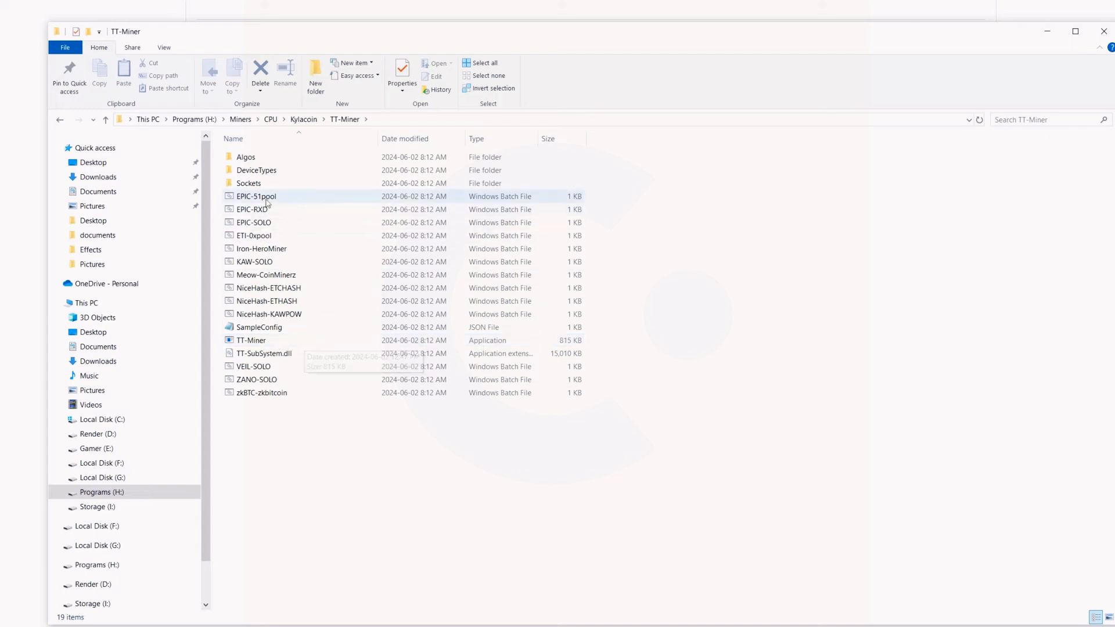
{"action": "mouse_move", "coordinate": [261, 392]}
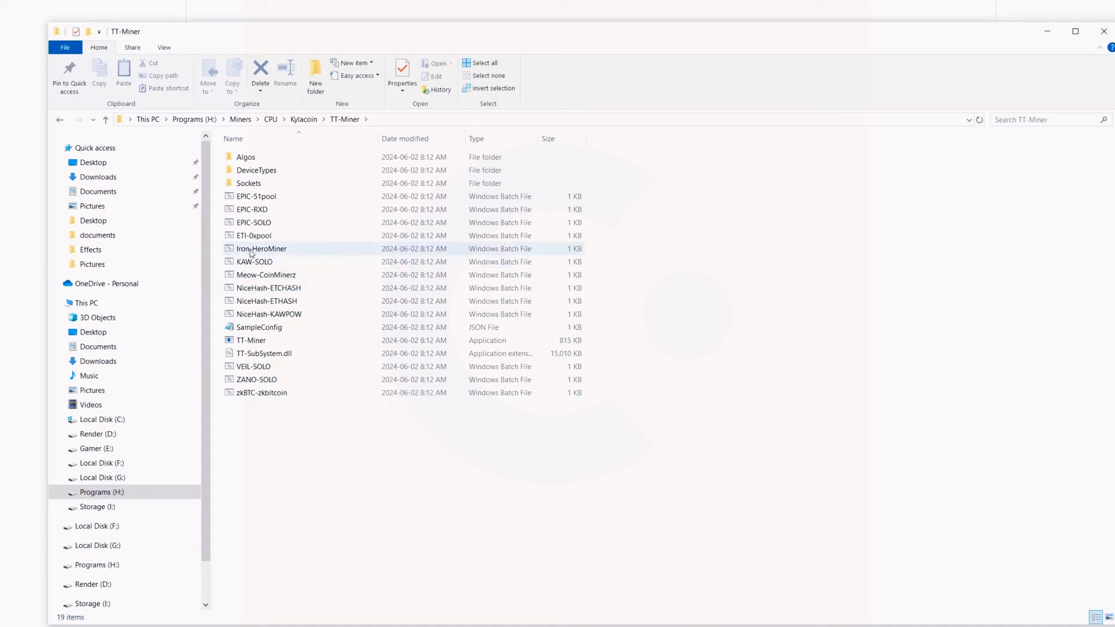
{"action": "mouse_move", "coordinate": [260, 247]}
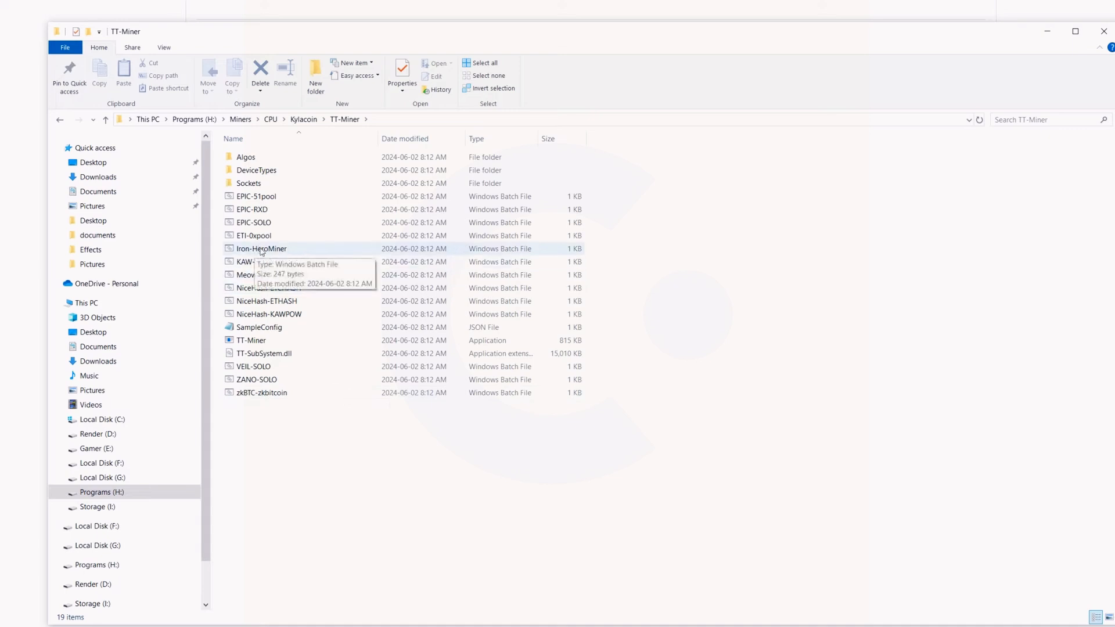
Step: Put Iron-HeroMiner.bat in the TT-Miner folder into rename mode
{"action": "left_click", "coordinate": [261, 248]}
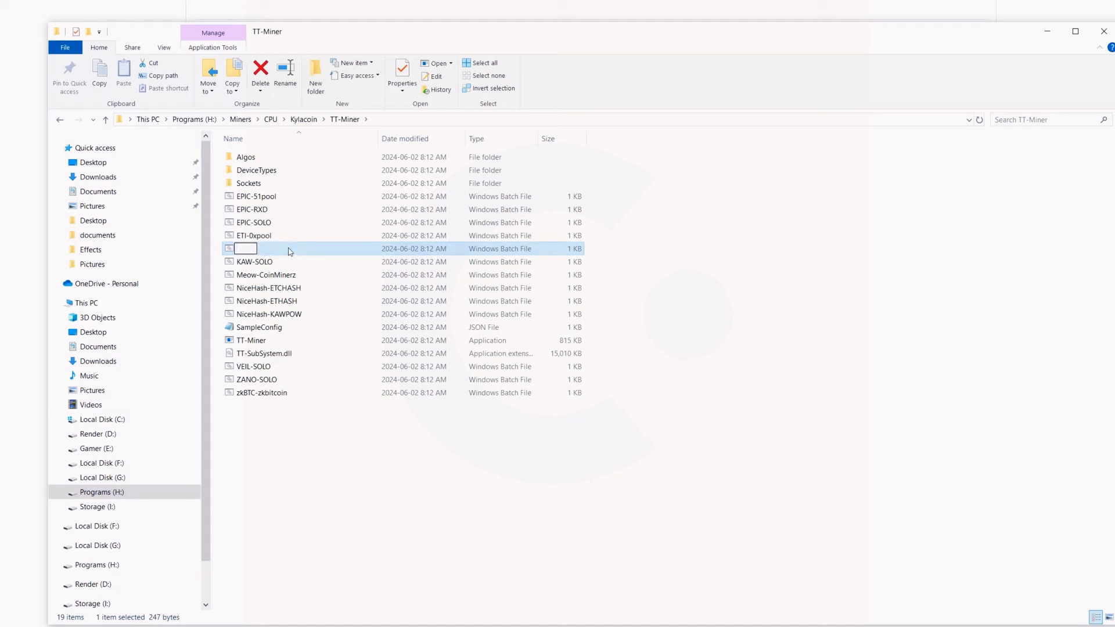
Step: Rename the file to Kylacoin, dismiss the SmartScreen warning, and edit it in Notepad
{"action": "type", "text": "Kylacoin"}
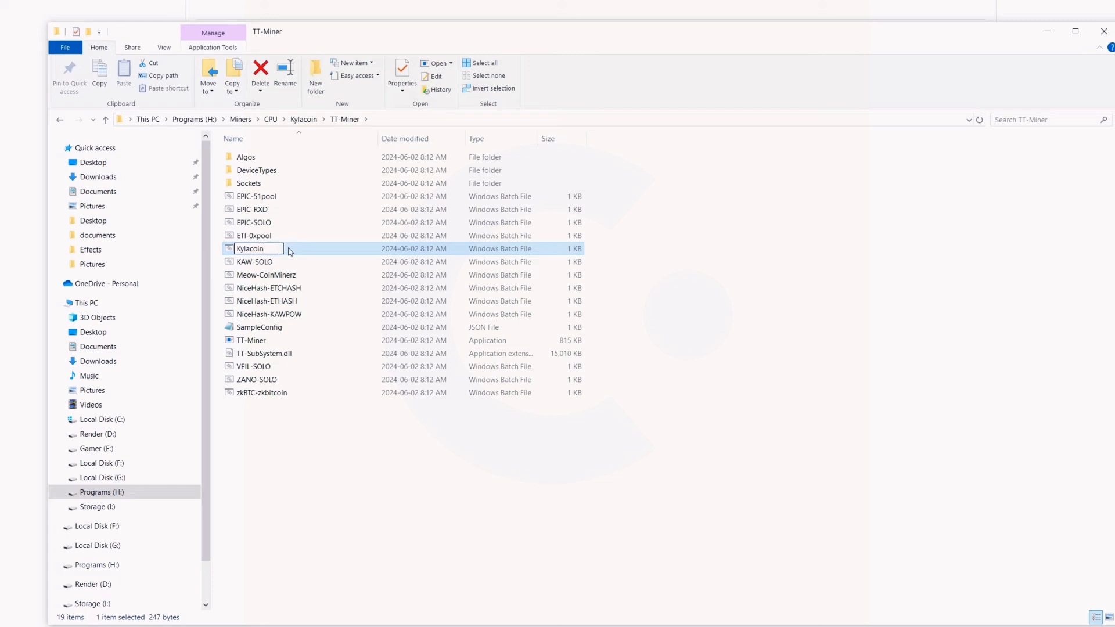
{"action": "right_click", "coordinate": [253, 261]}
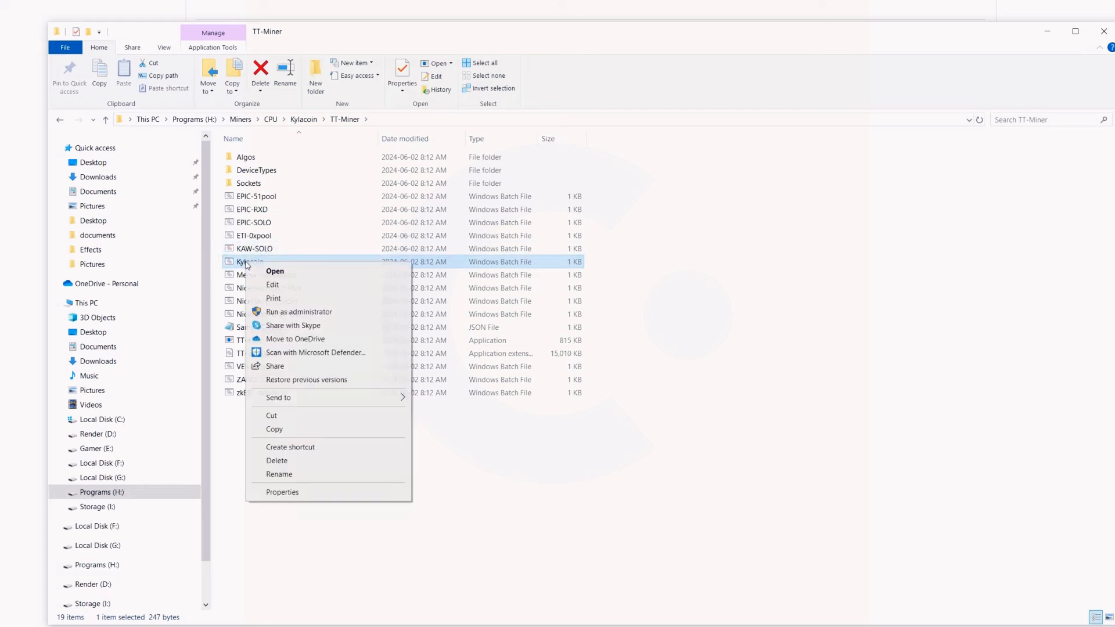
{"action": "left_click", "coordinate": [275, 271]}
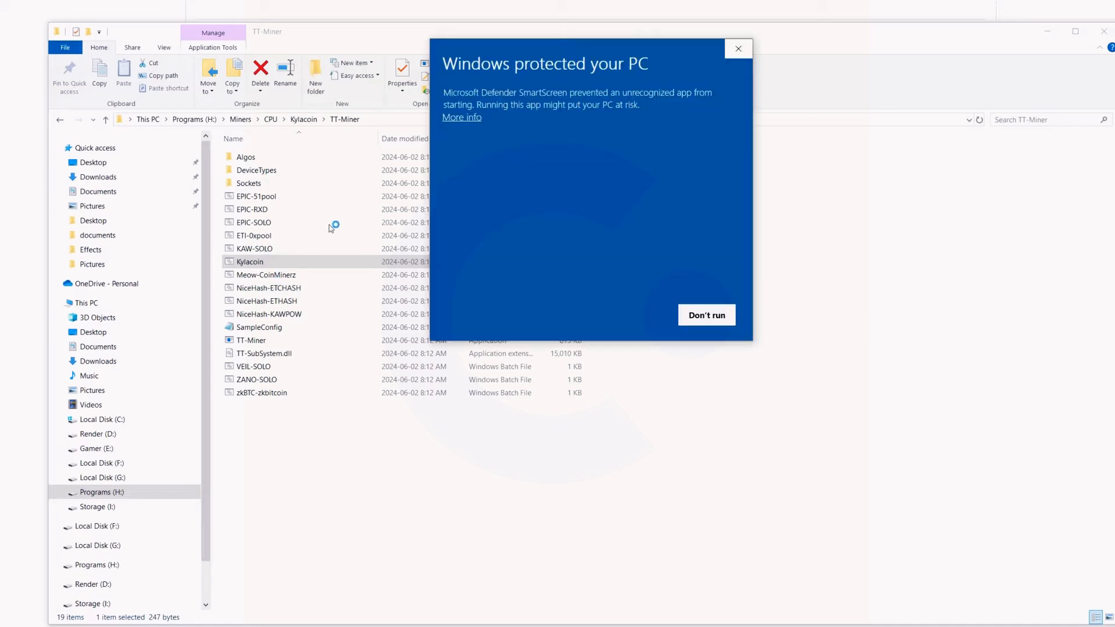
{"action": "left_click", "coordinate": [461, 117]}
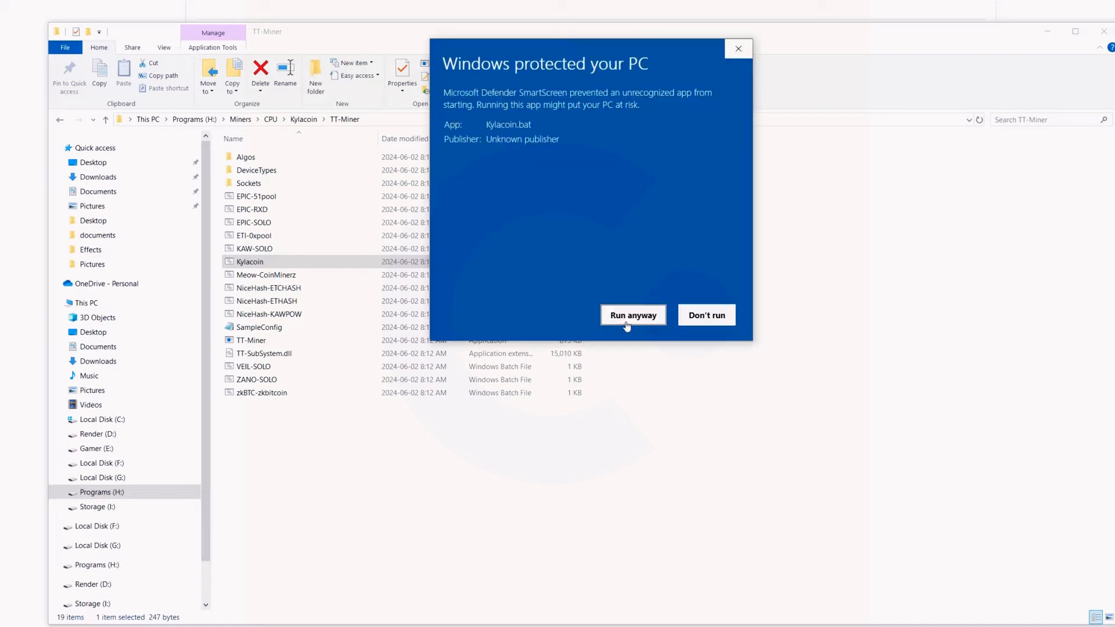
{"action": "left_click", "coordinate": [632, 315]}
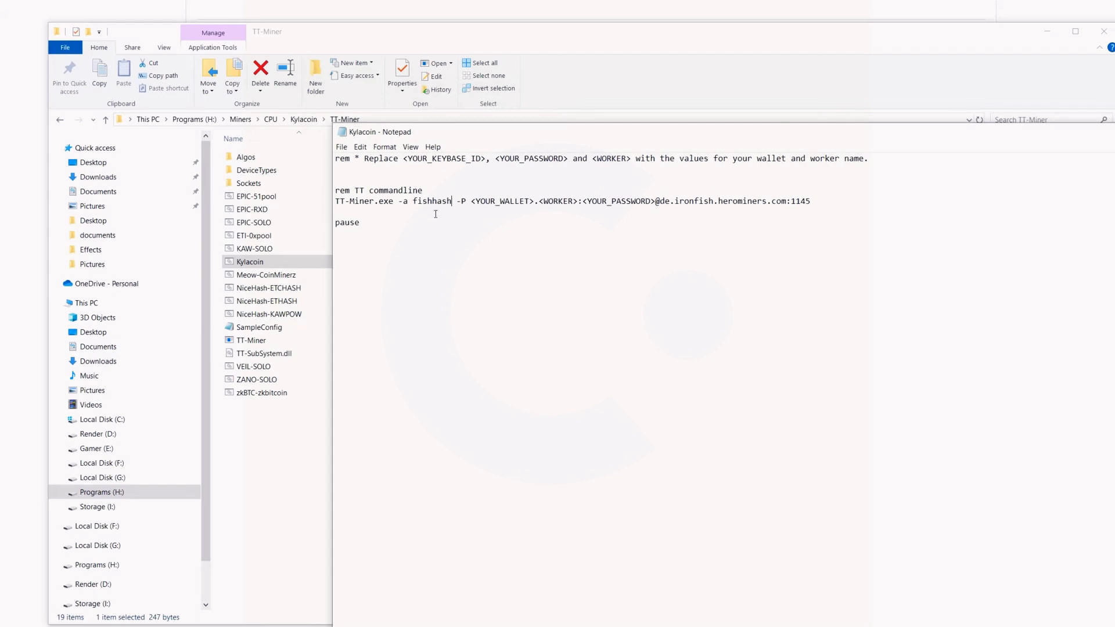
Step: Replace the fishhash algorithm with flex and delete the wallet placeholder
{"action": "key", "text": "Backspace"}
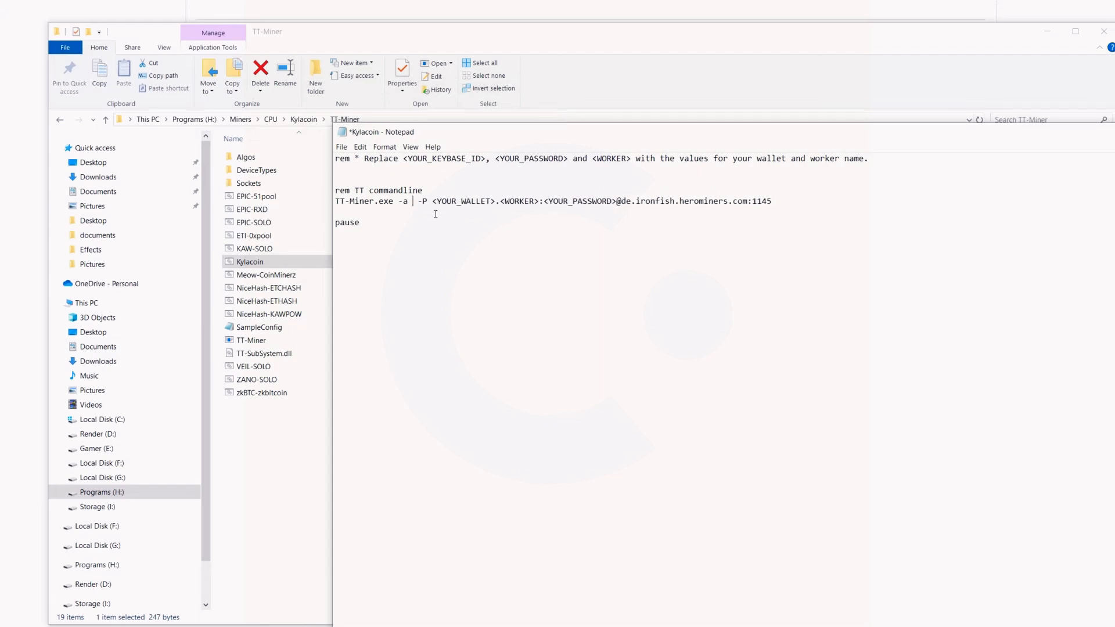
{"action": "type", "text": "flex"}
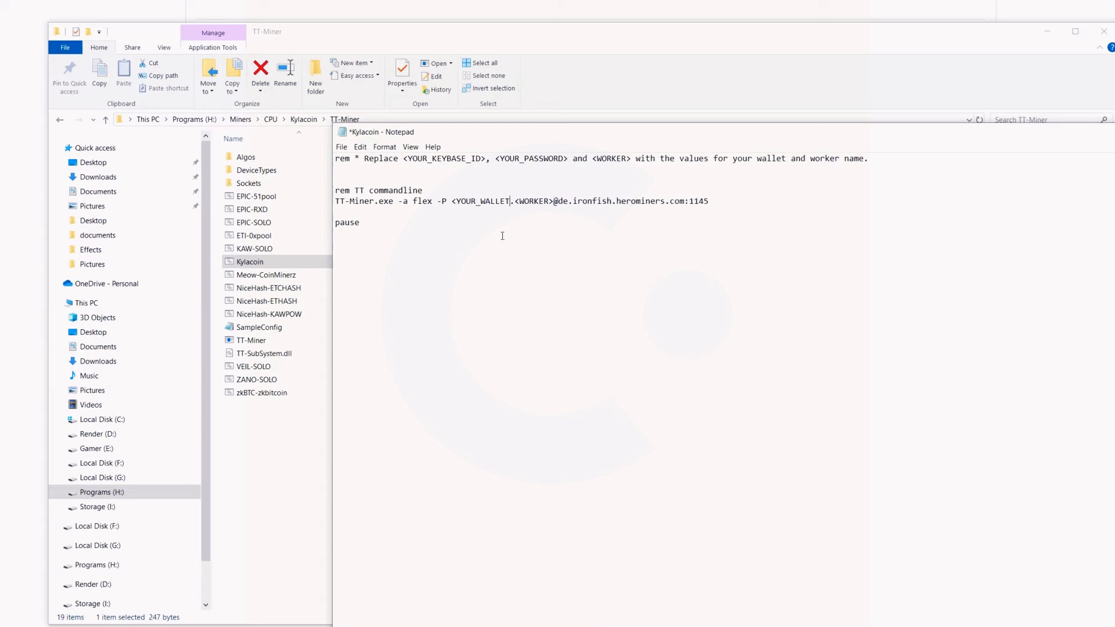
{"action": "key", "text": "Backspace"}
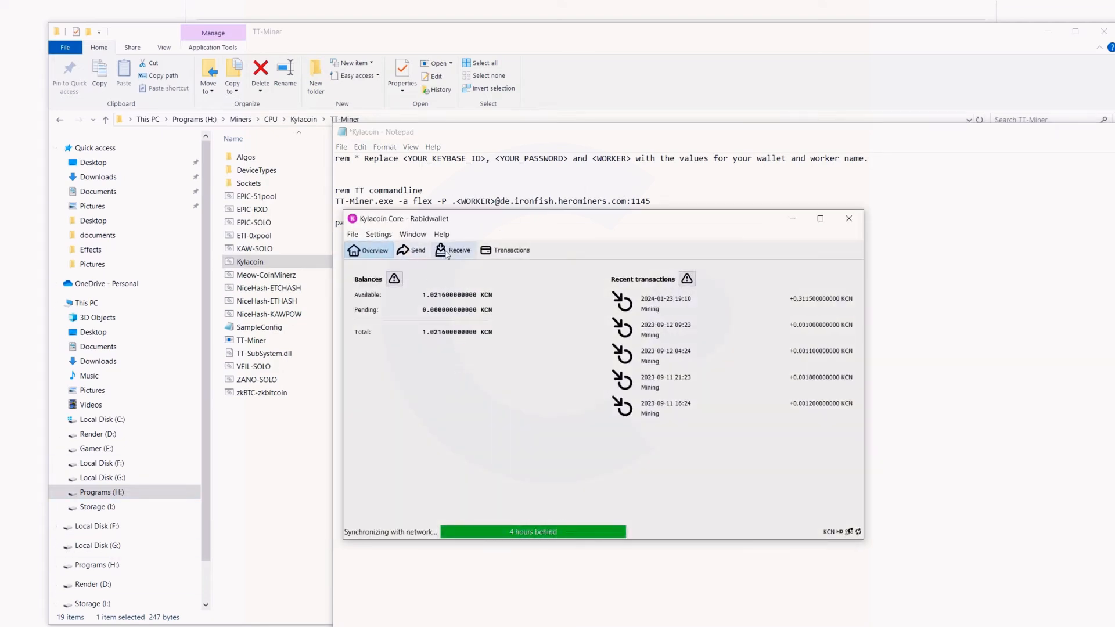
Step: Copy the address from the Mining payment request under Kylacoin Core's Receive tab
{"action": "left_click", "coordinate": [459, 250]}
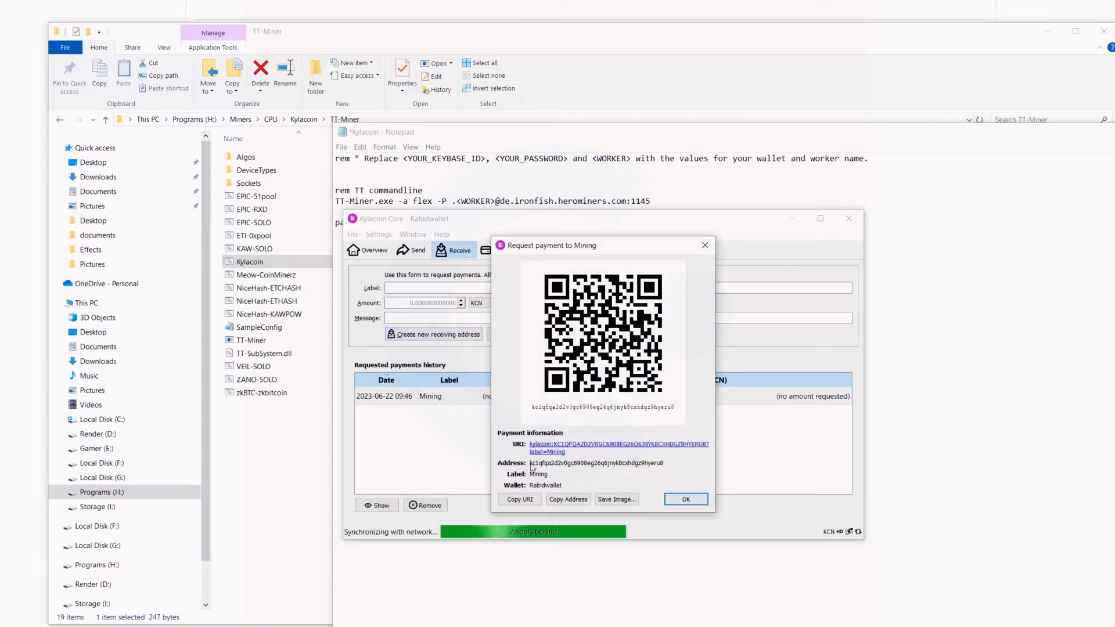
{"action": "left_click", "coordinate": [568, 498]}
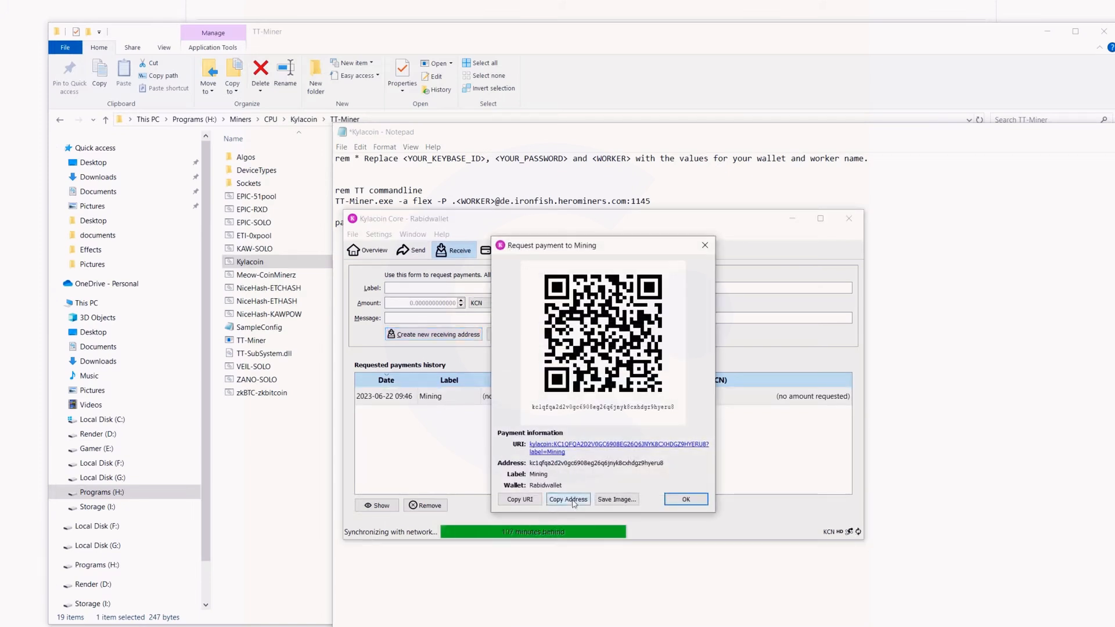
{"action": "left_click", "coordinate": [684, 499]}
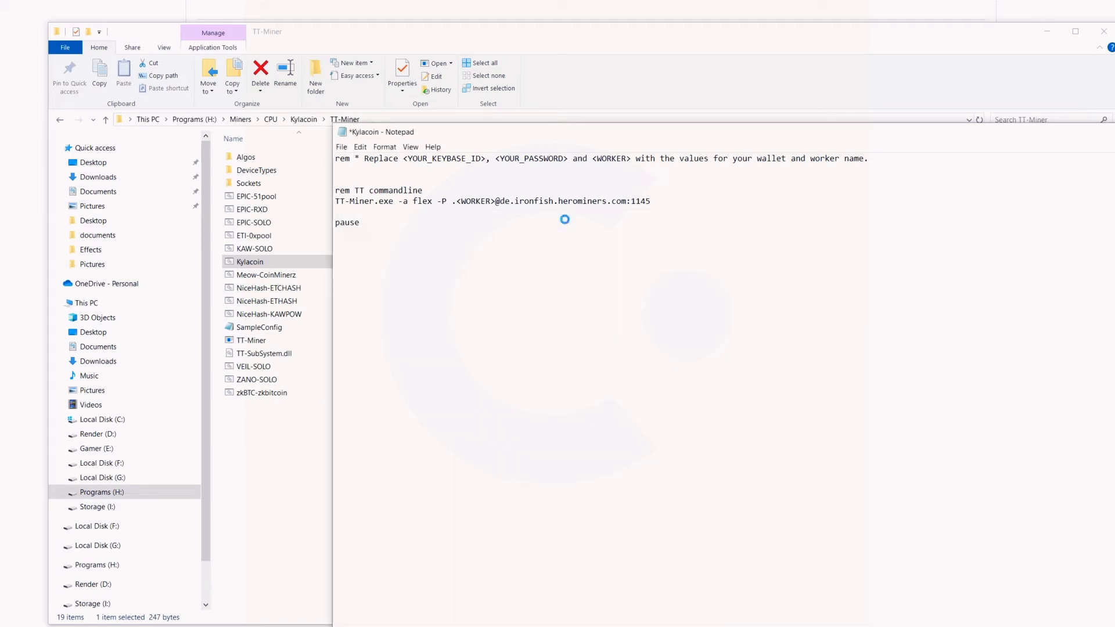
{"action": "type", "text": "kc1qfqa2d2v0gc6908eg26q6jnyk8cxhdgz9hyeru8"}
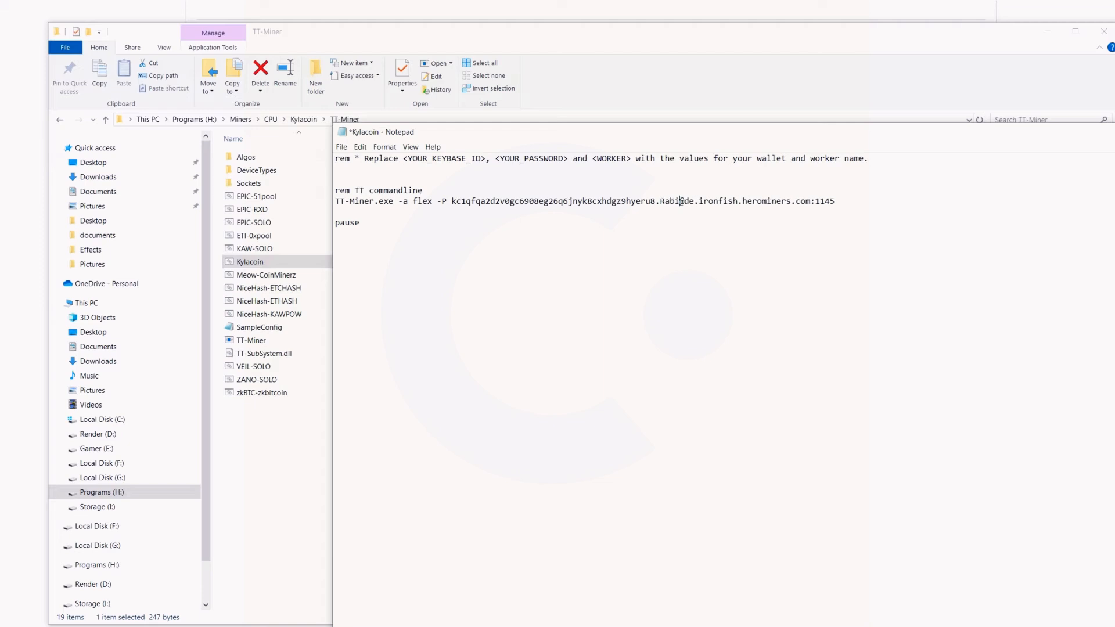
{"action": "type", "text": "WS"}
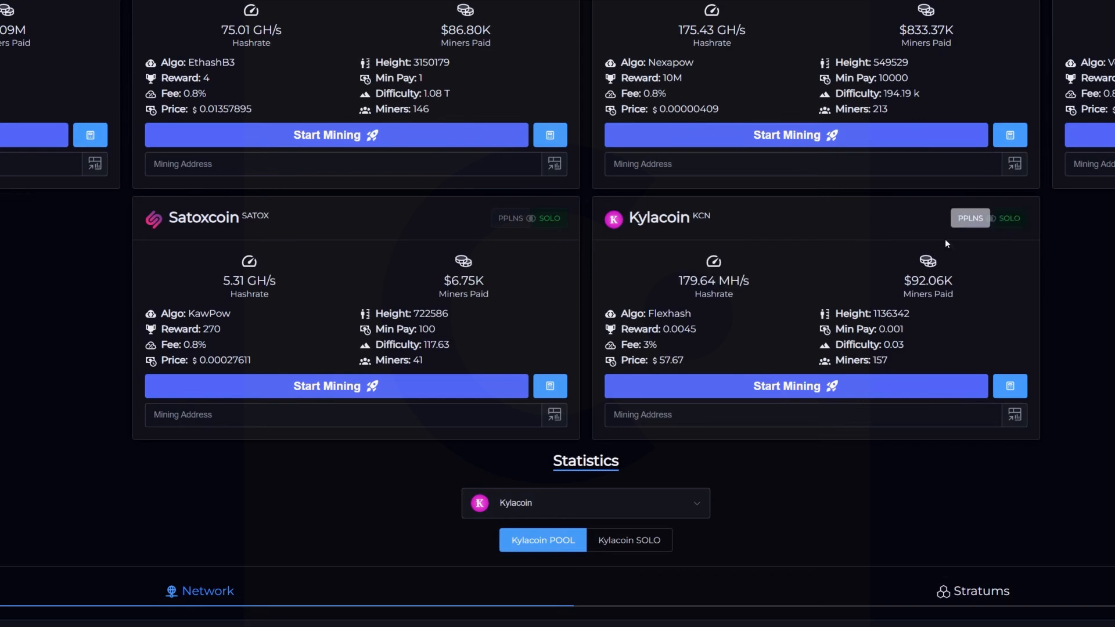
Step: Choose Kylacoin PPLNS on vipor.net to reach its Ohio stratum servers
{"action": "left_click", "coordinate": [971, 590]}
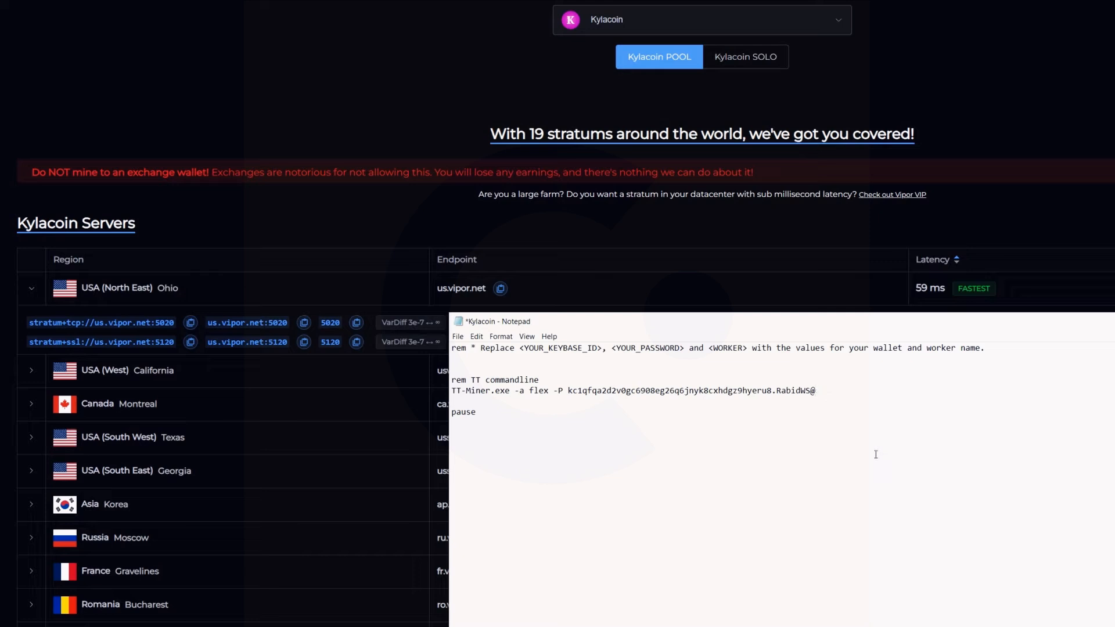
Step: Set the pool to stratum+tcp://us.vipor.net:5020, save Kylacoin.bat, and run it
{"action": "type", "text": "stratum+tcp://us.vipor.net:5020"}
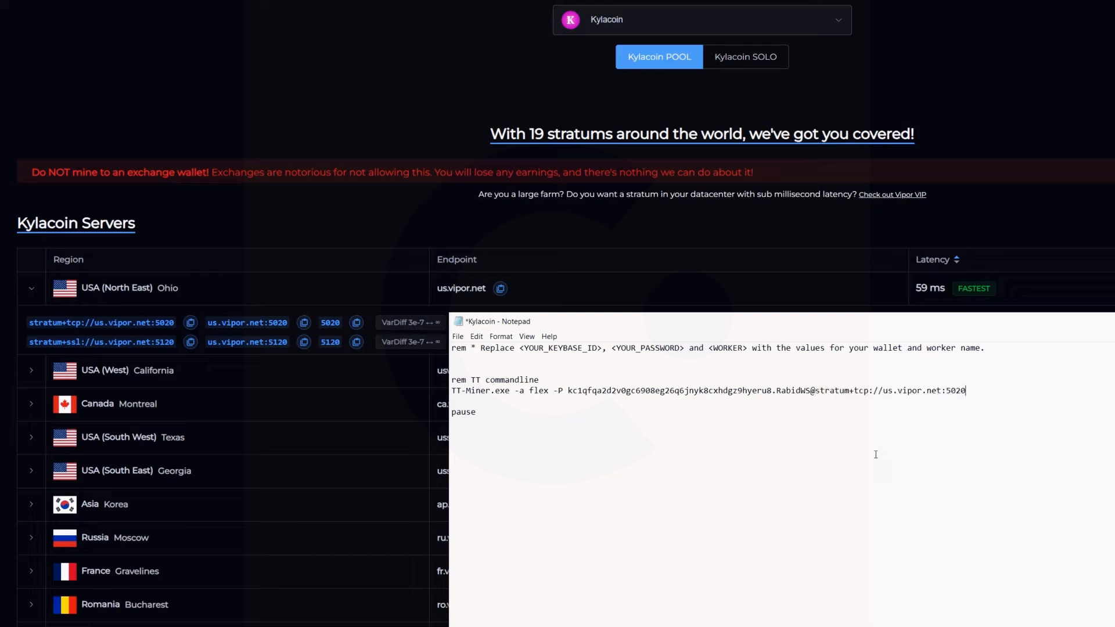
{"action": "left_click", "coordinate": [458, 336]}
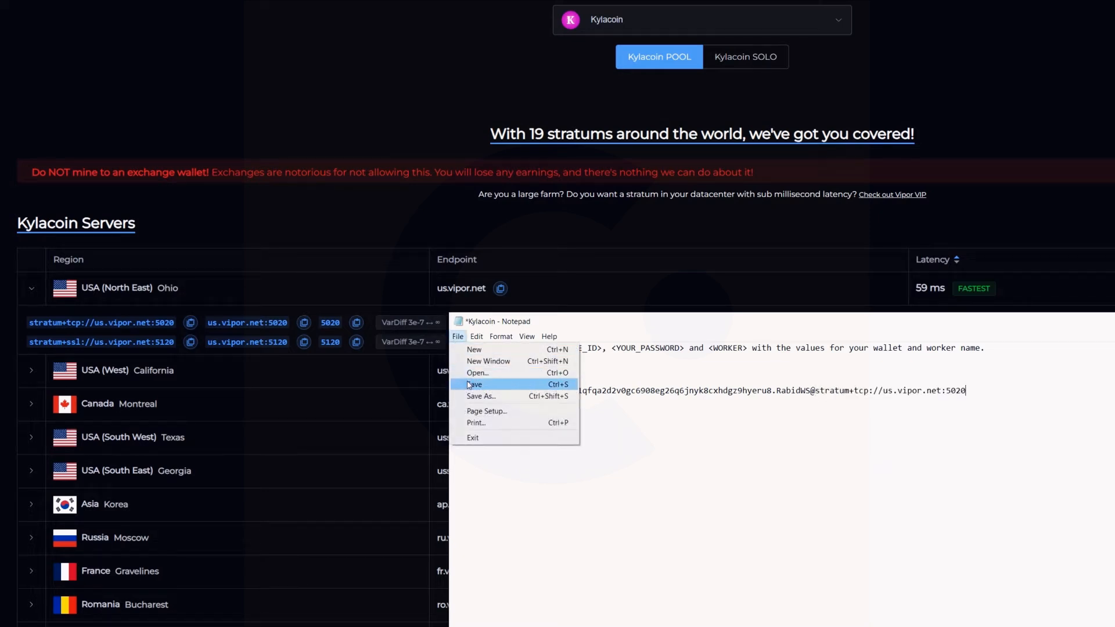
{"action": "left_click", "coordinate": [474, 384]}
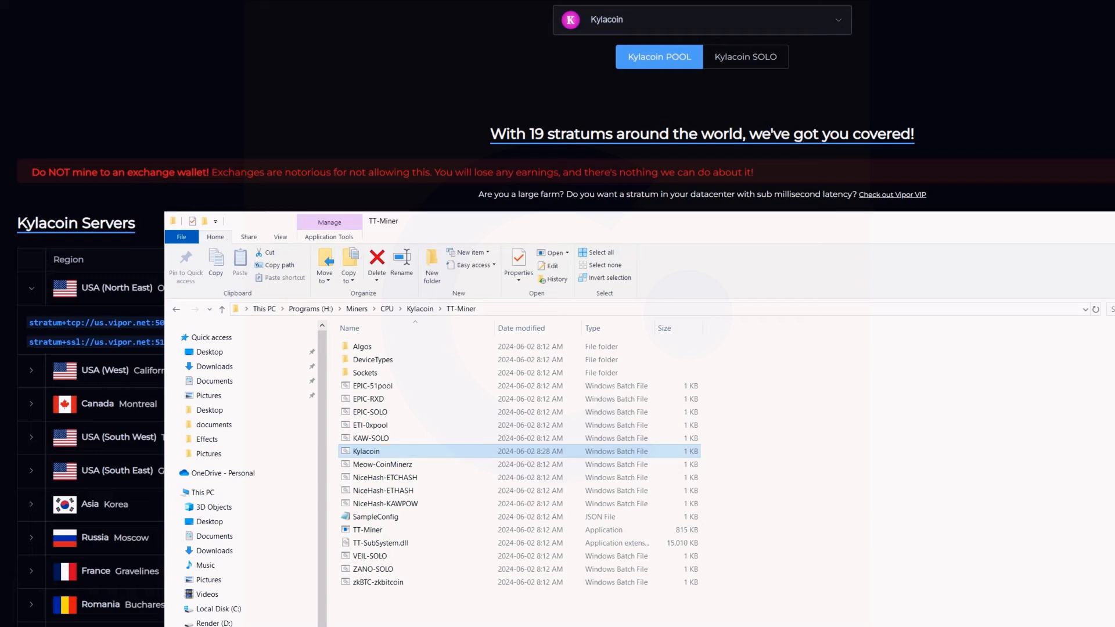
{"action": "mouse_move", "coordinate": [367, 451]}
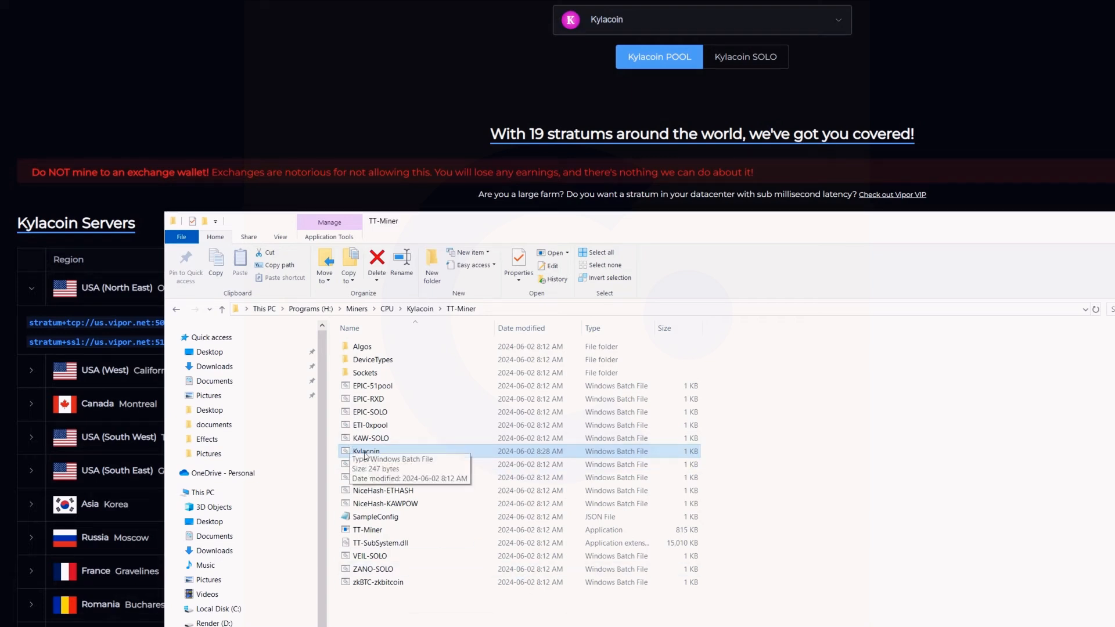
{"action": "double_click", "coordinate": [366, 451]}
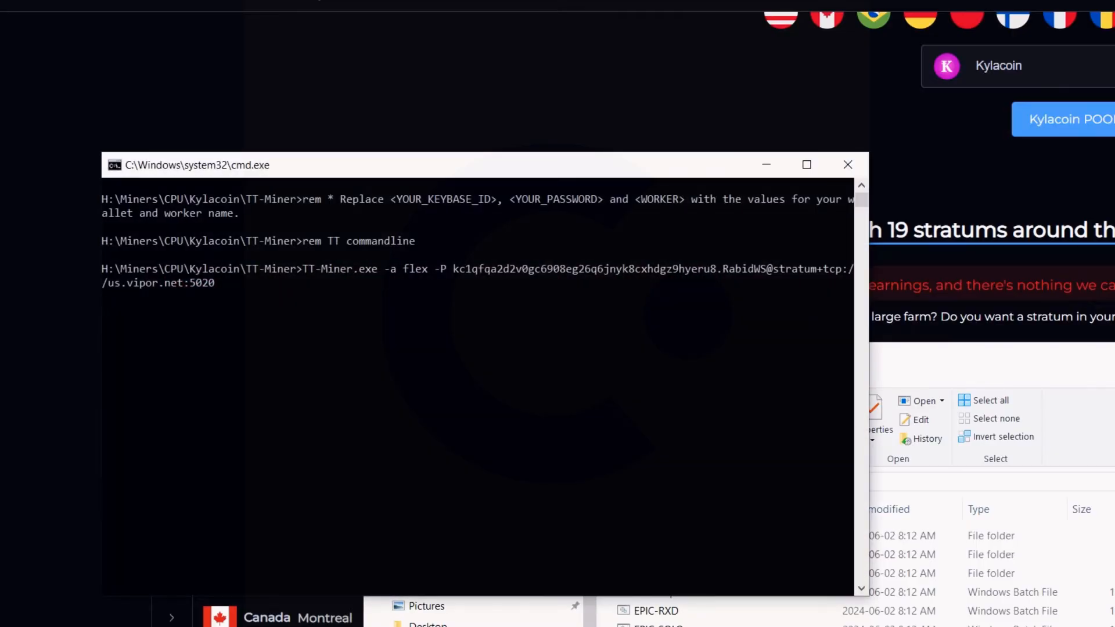
Step: Let TT-Miner 2024.2.1 Beta 3 start in the command window and begin mining
{"action": "key", "text": "Return"}
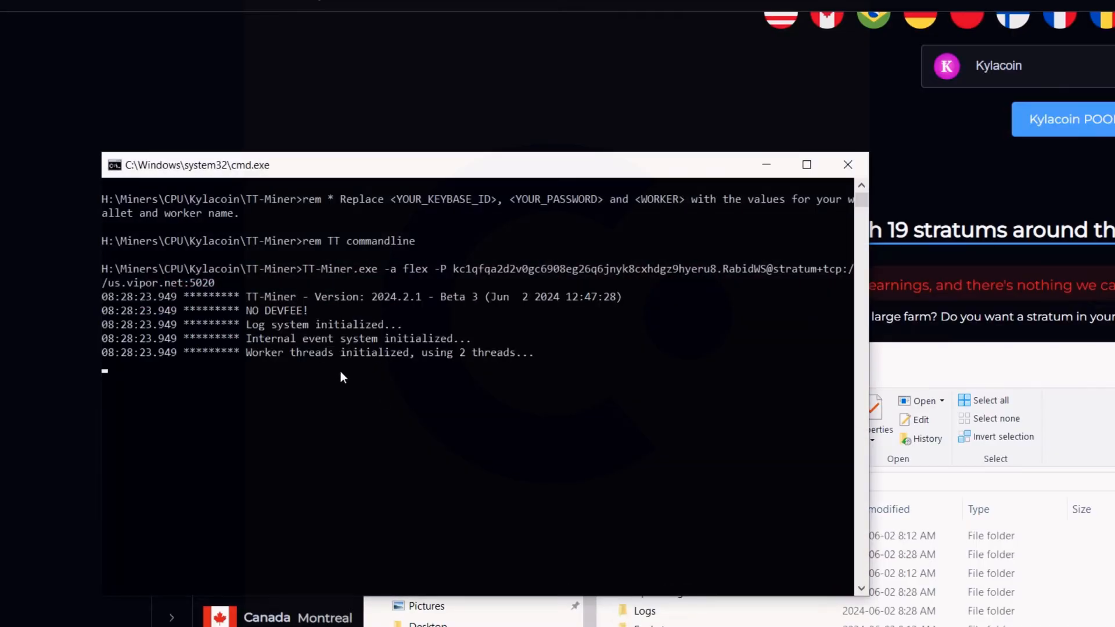
{"action": "mouse_move", "coordinate": [477, 420]}
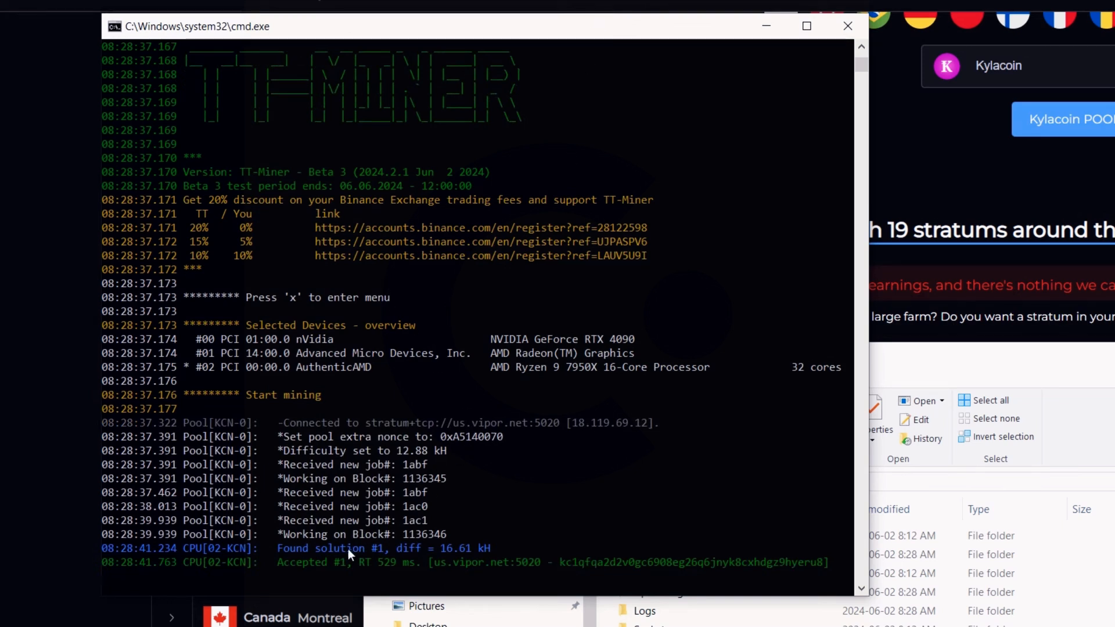
{"action": "mouse_move", "coordinate": [572, 548]}
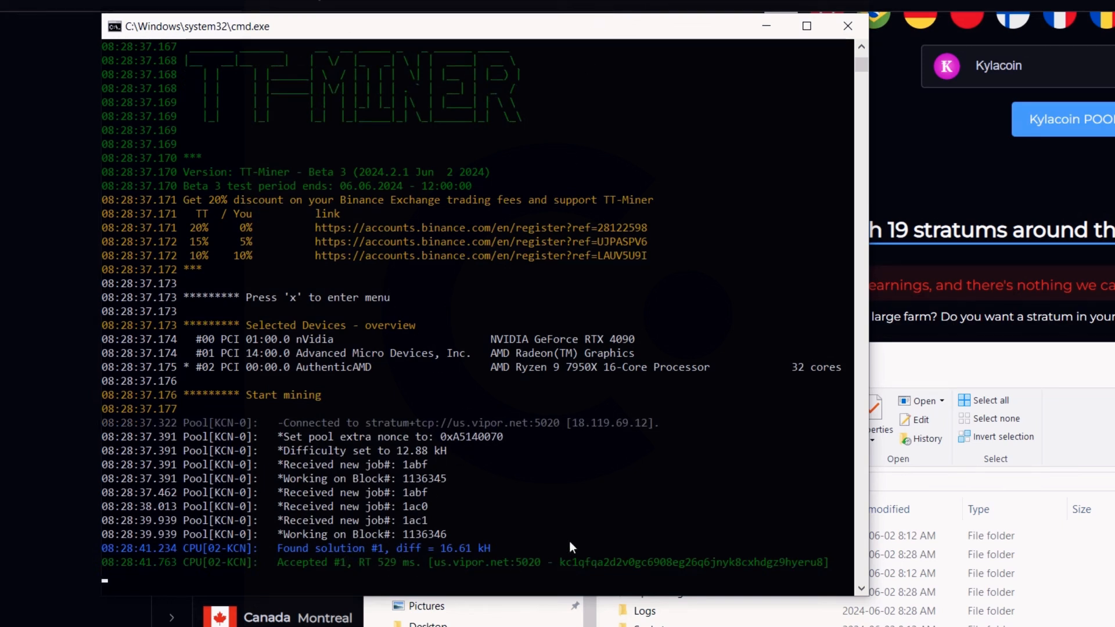